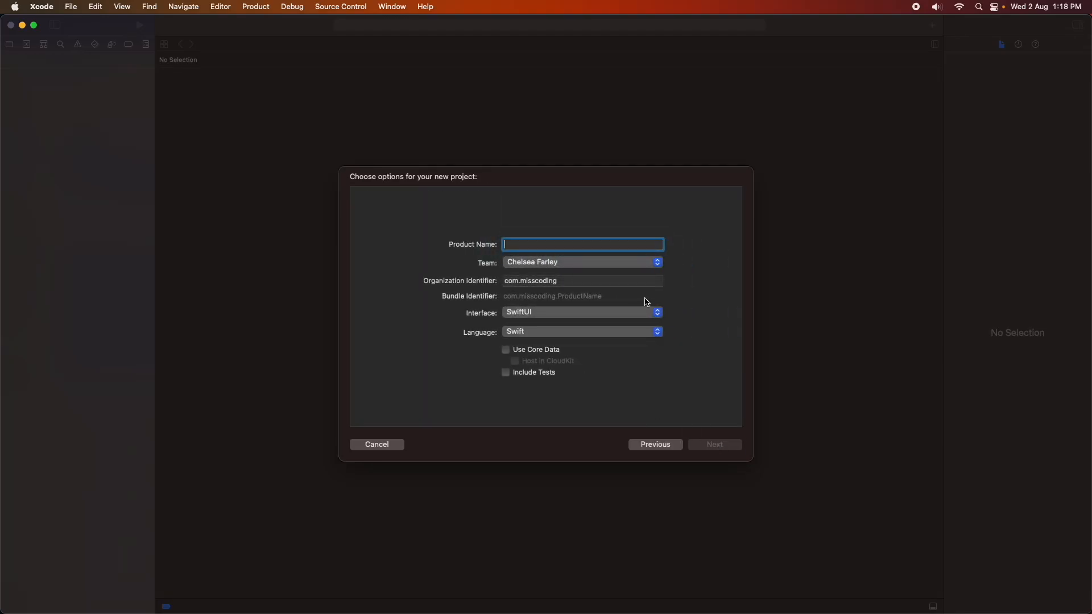
# - Create a new SwiftUI project named MyCustomView in the Tutorials folder
pyautogui.write('MyCustom')
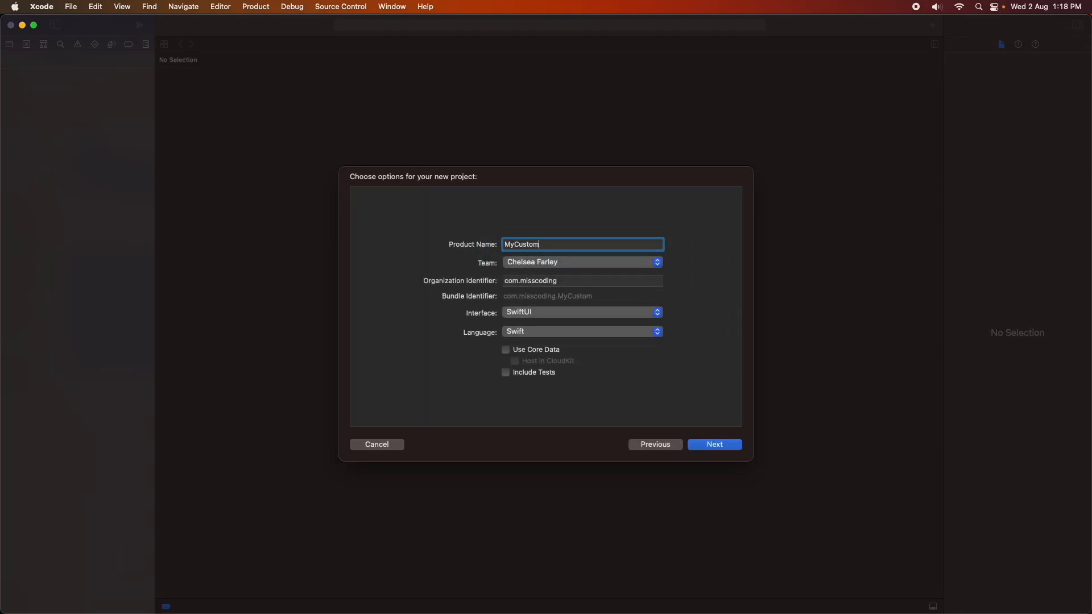
pyautogui.write('View')
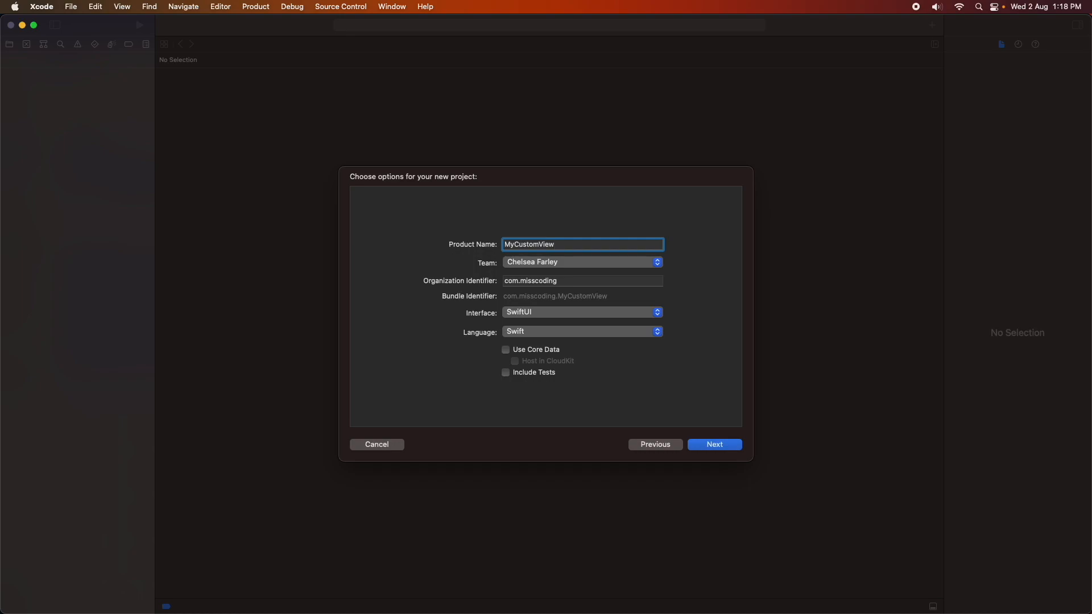
pyautogui.moveTo(647, 361)
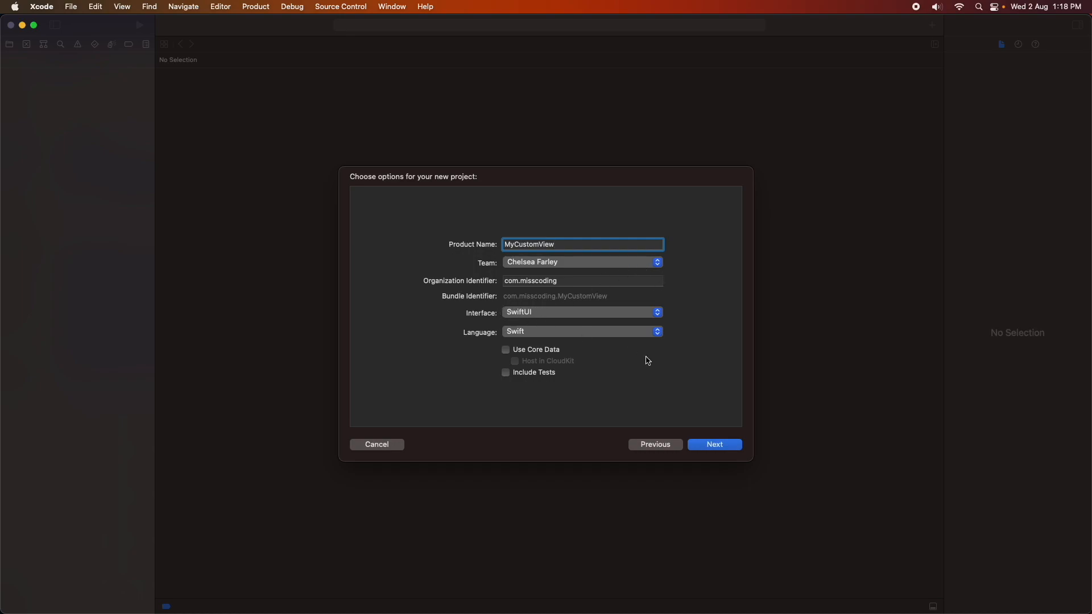
pyautogui.click(715, 443)
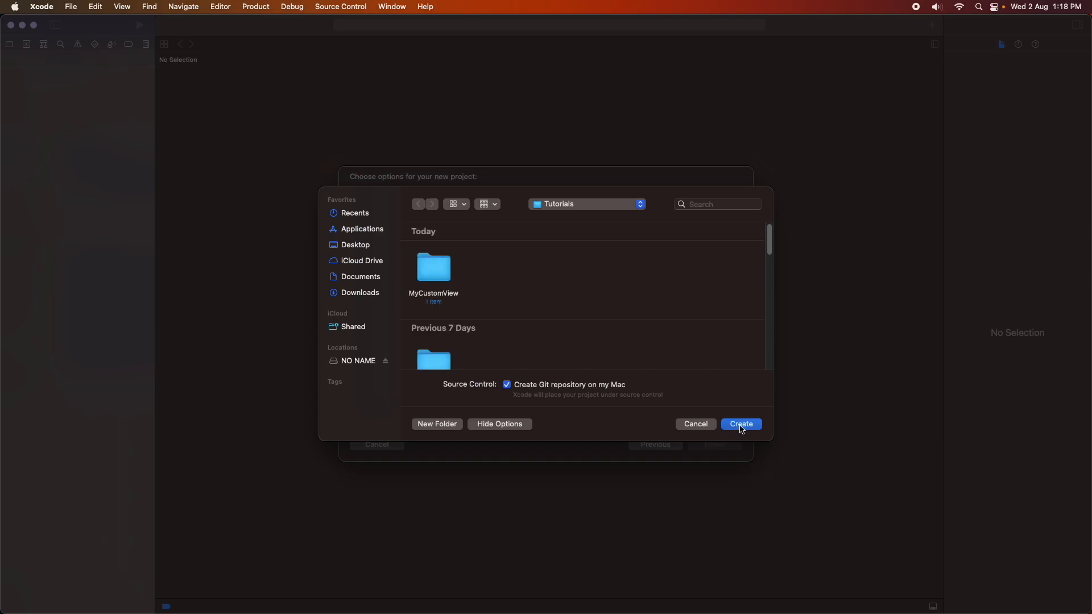
pyautogui.click(742, 424)
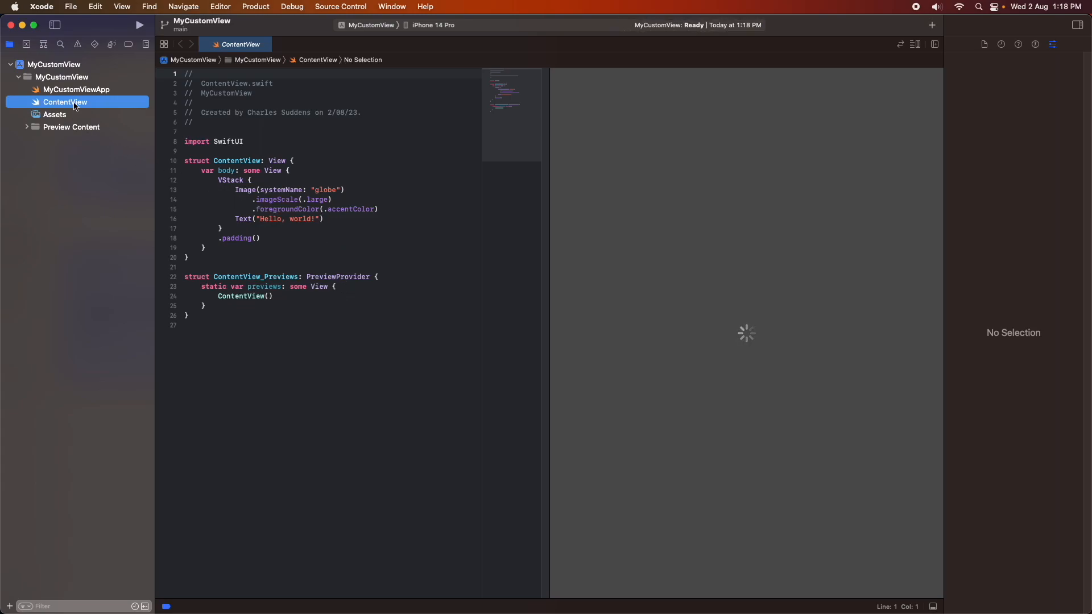
# - Bring up the context menu on ContentView in the Project Navigator
pyautogui.rightClick(66, 102)
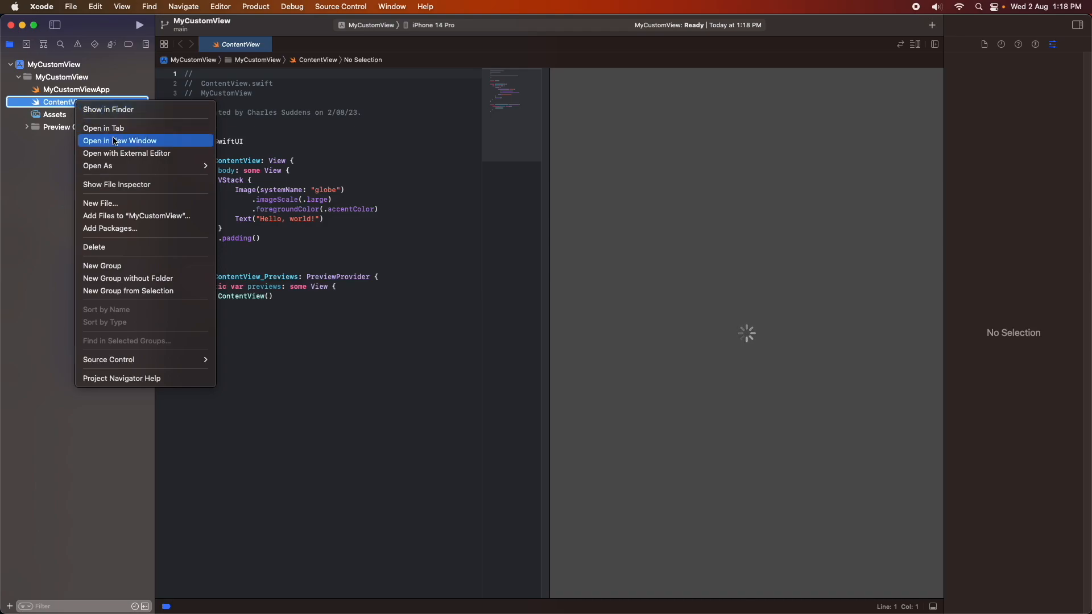
# - Add a new SwiftUI View file named MyCustomView to the project
pyautogui.click(101, 203)
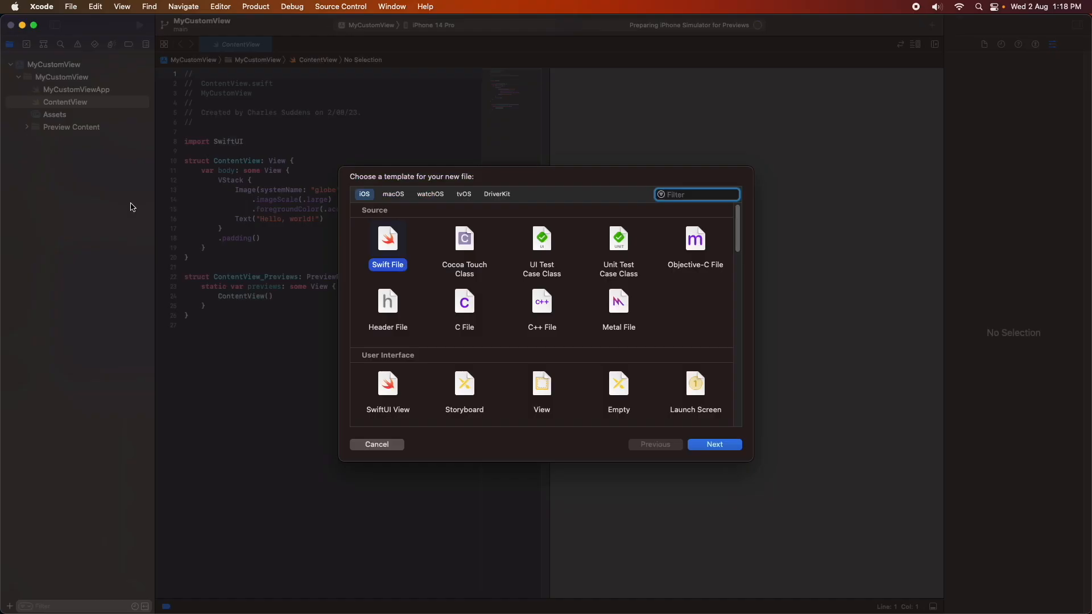
pyautogui.moveTo(703, 460)
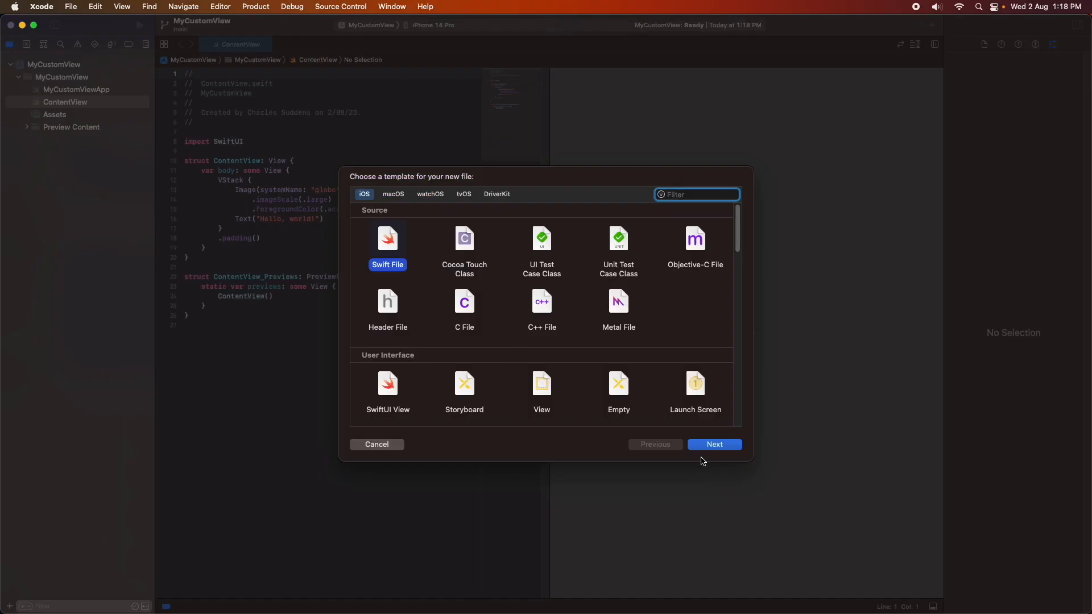
pyautogui.click(388, 385)
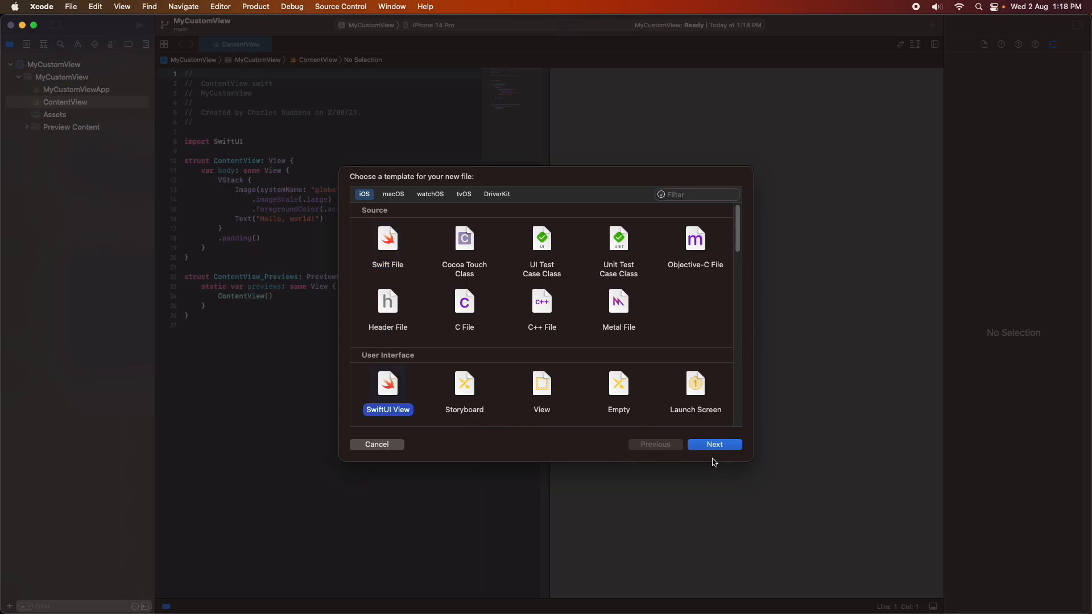
pyautogui.click(714, 444)
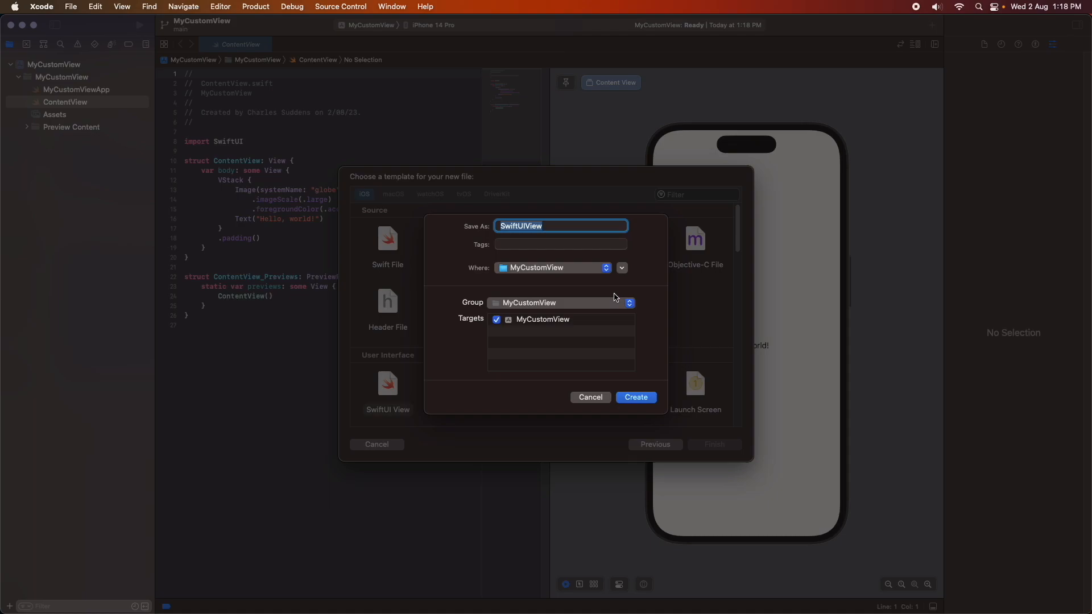
pyautogui.write('MyCustom')
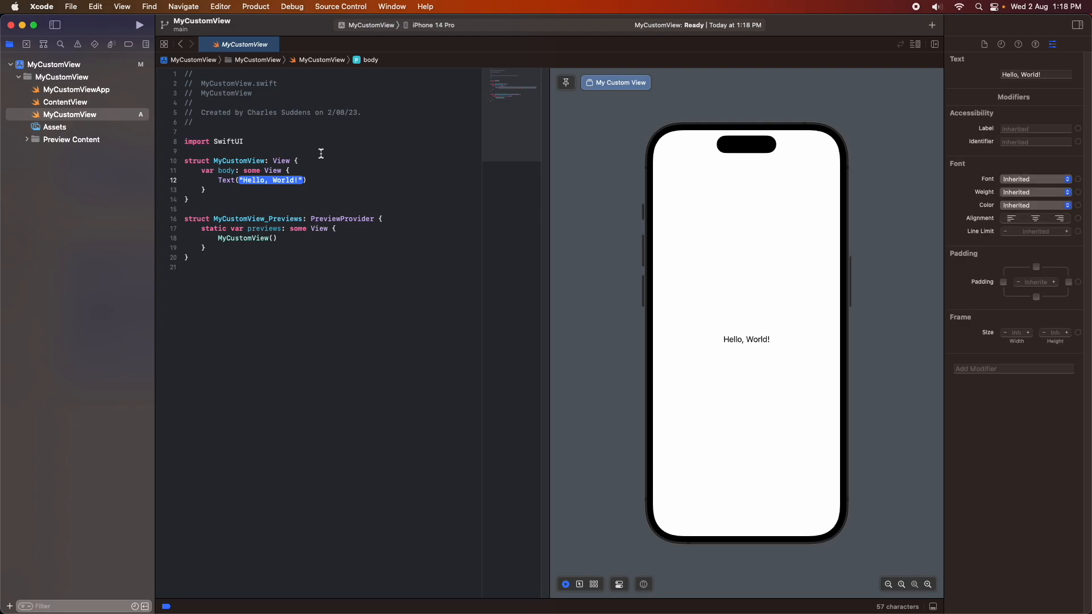
# - Declare `let greeting: String` inside MyCustomView and select the Hello, World! string
pyautogui.click(340, 165)
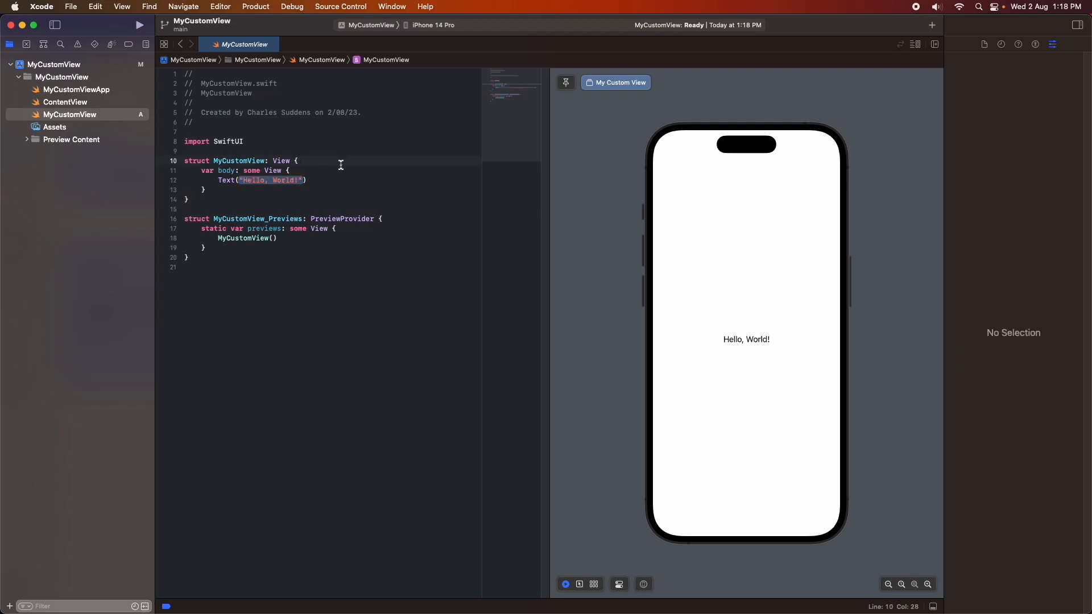
pyautogui.write('let')
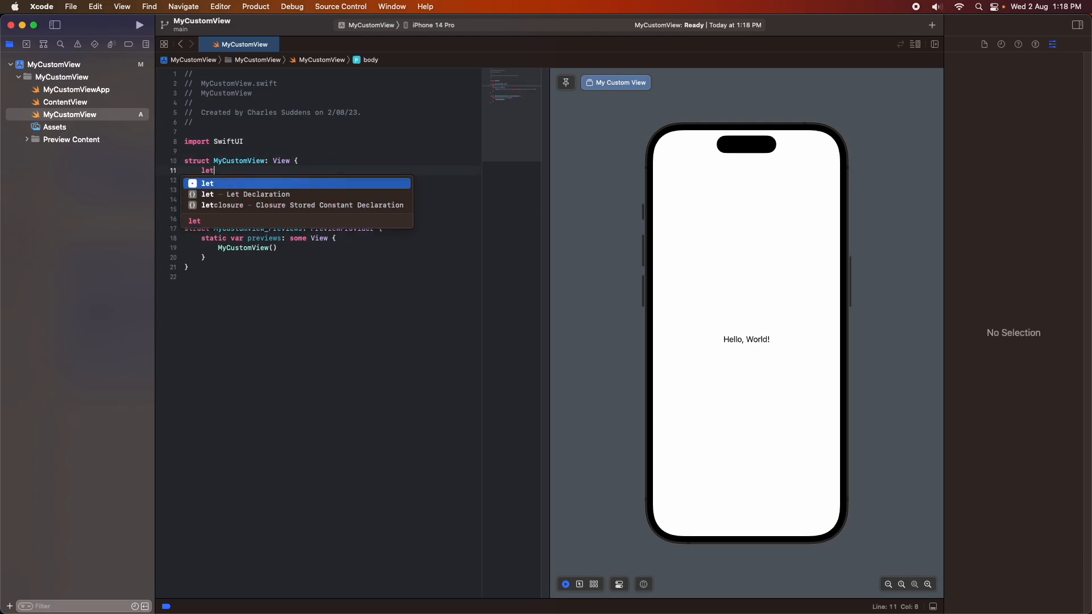
pyautogui.write('g')
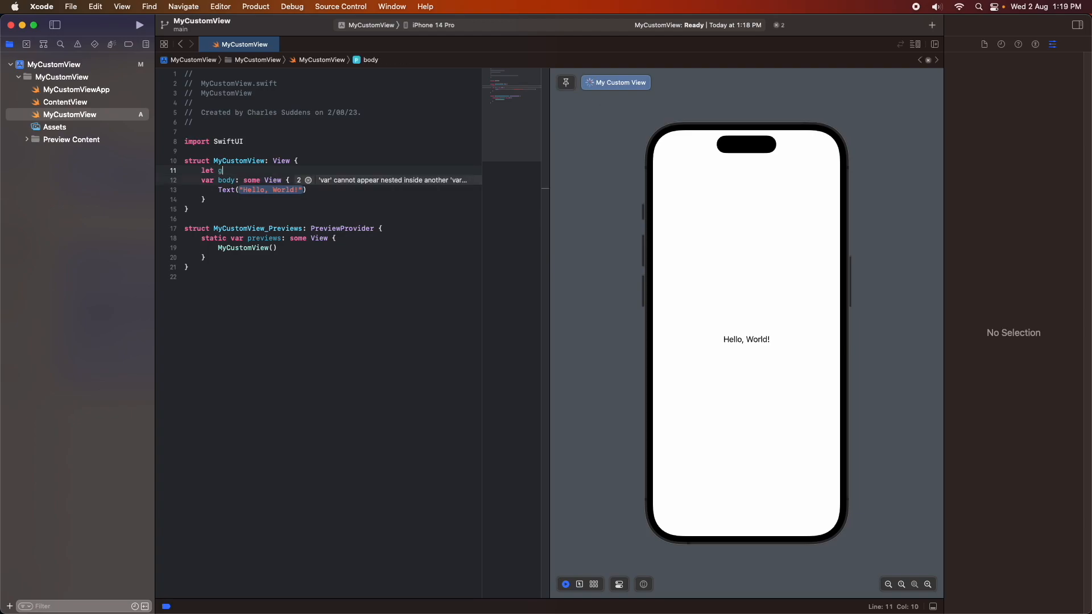
pyautogui.write('reeting')
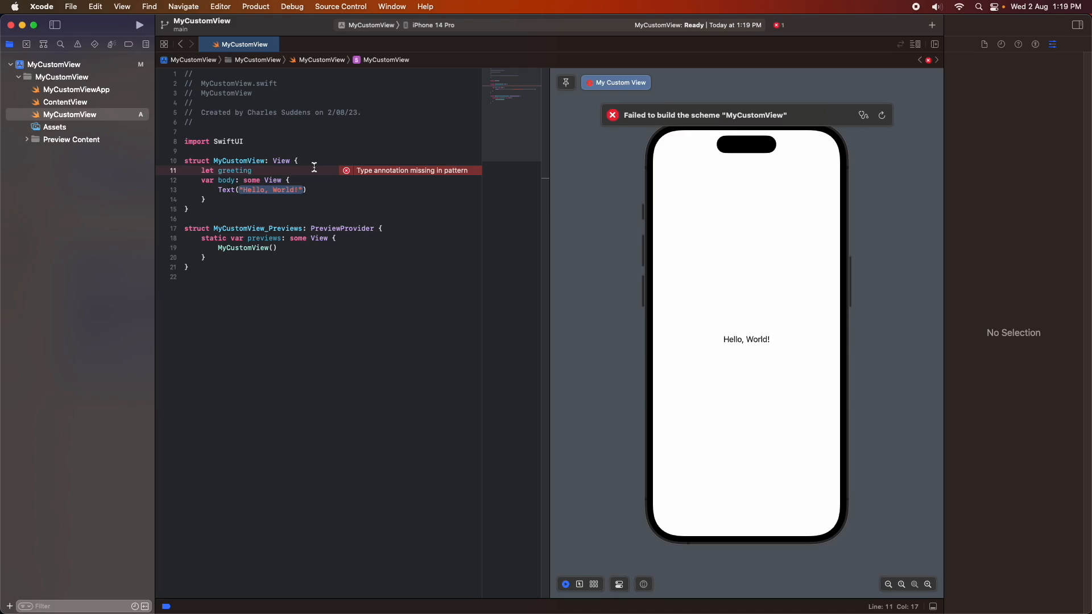
pyautogui.write(':')
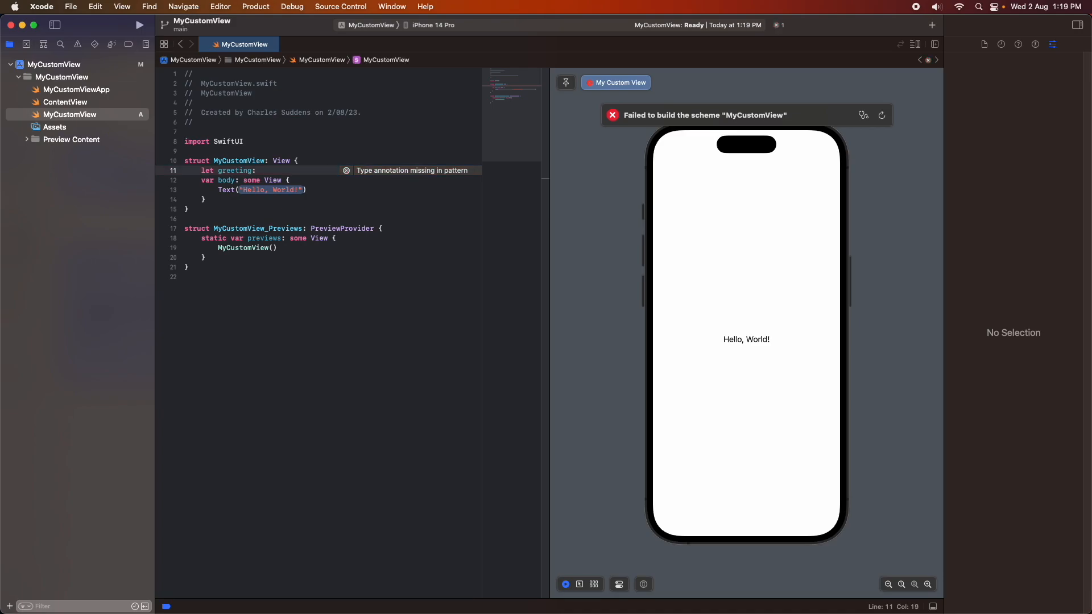
pyautogui.write('String')
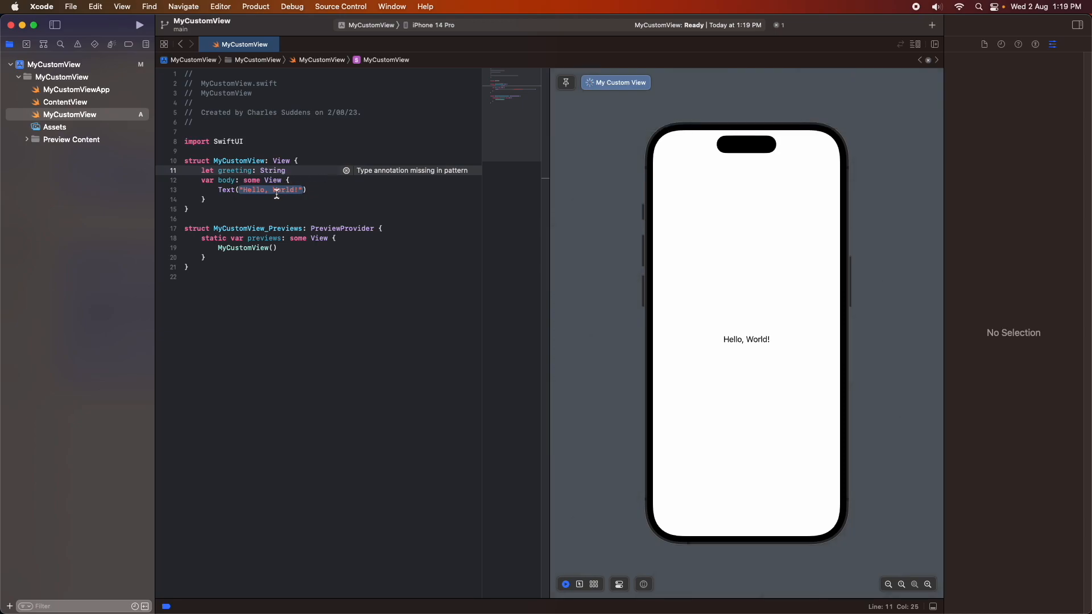
pyautogui.click(275, 190)
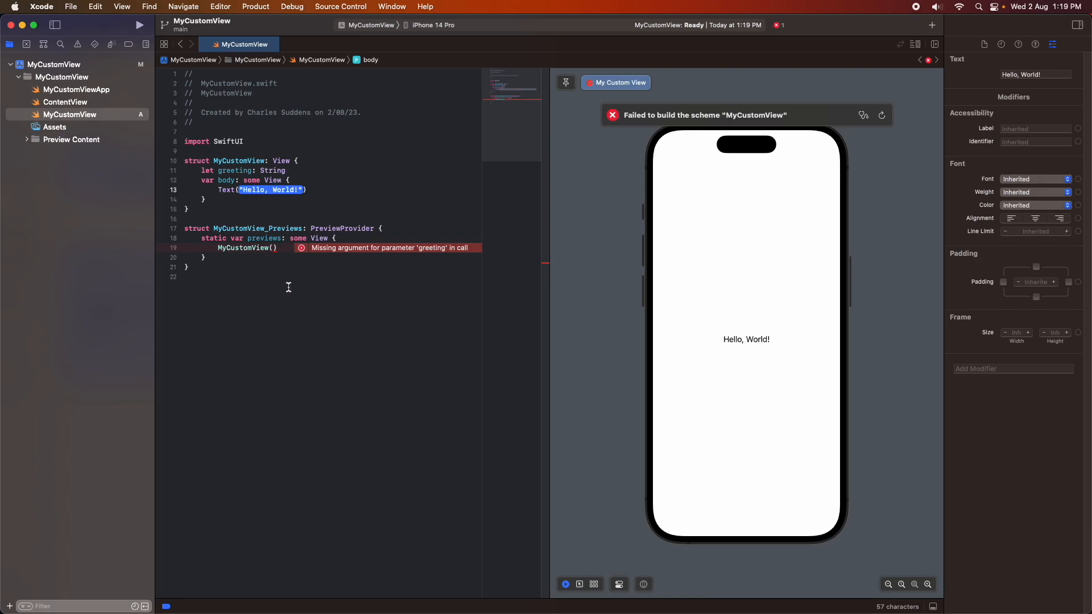
# - Pass greeting: "Bonjour" to MyCustomView in the preview, clearing the build error
pyautogui.click(273, 248)
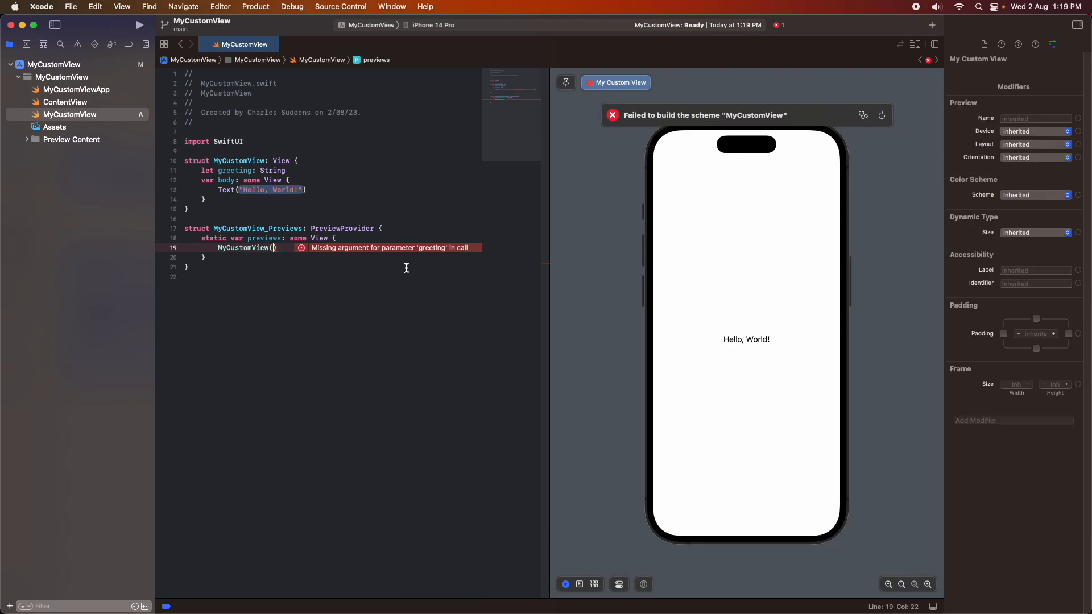
pyautogui.write('g')
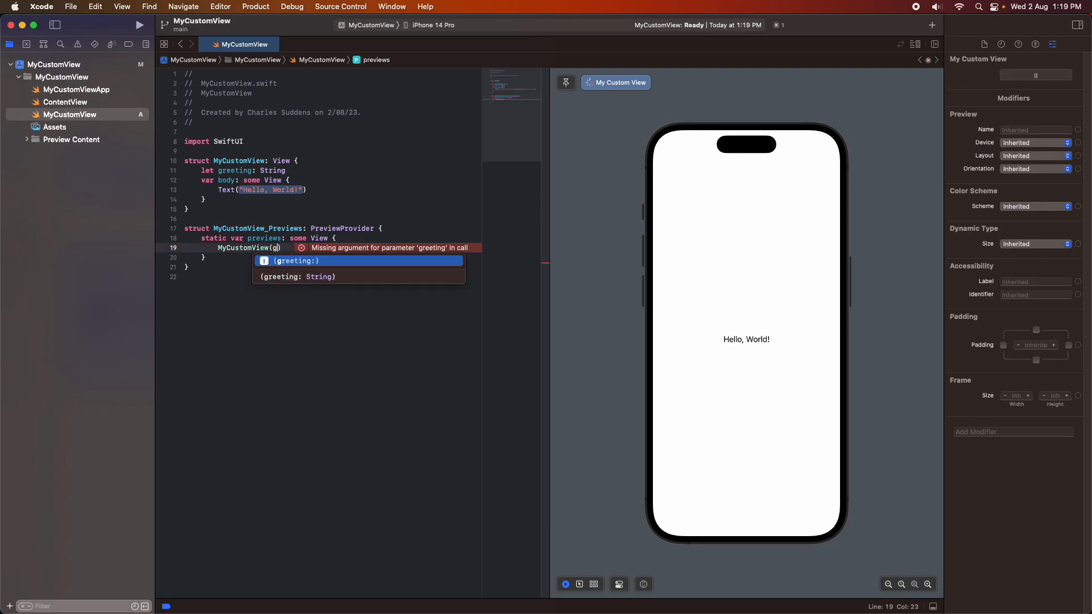
pyautogui.click(295, 262)
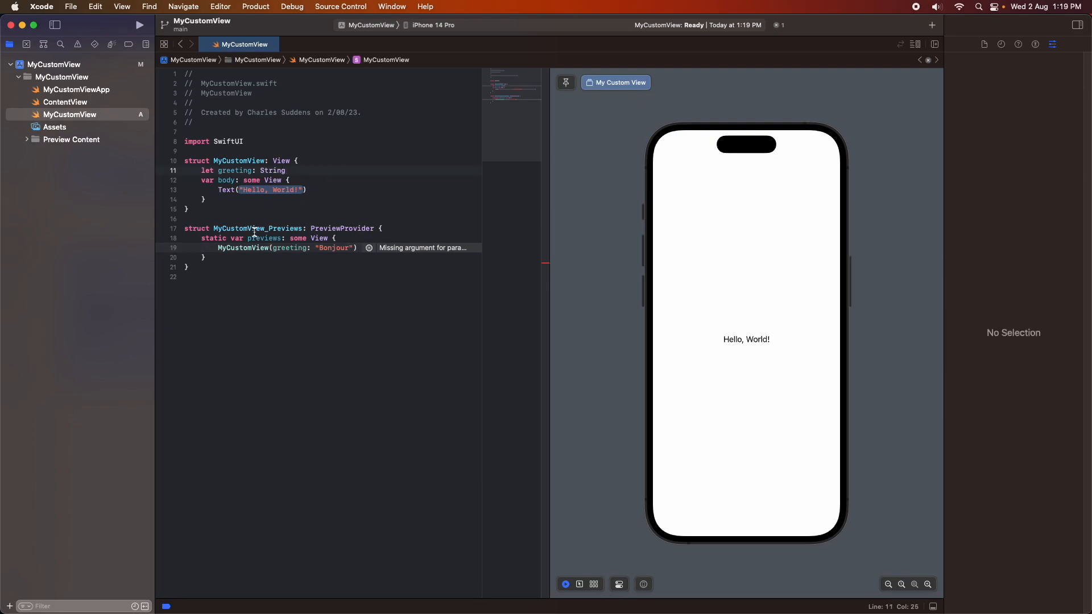
pyautogui.click(246, 189)
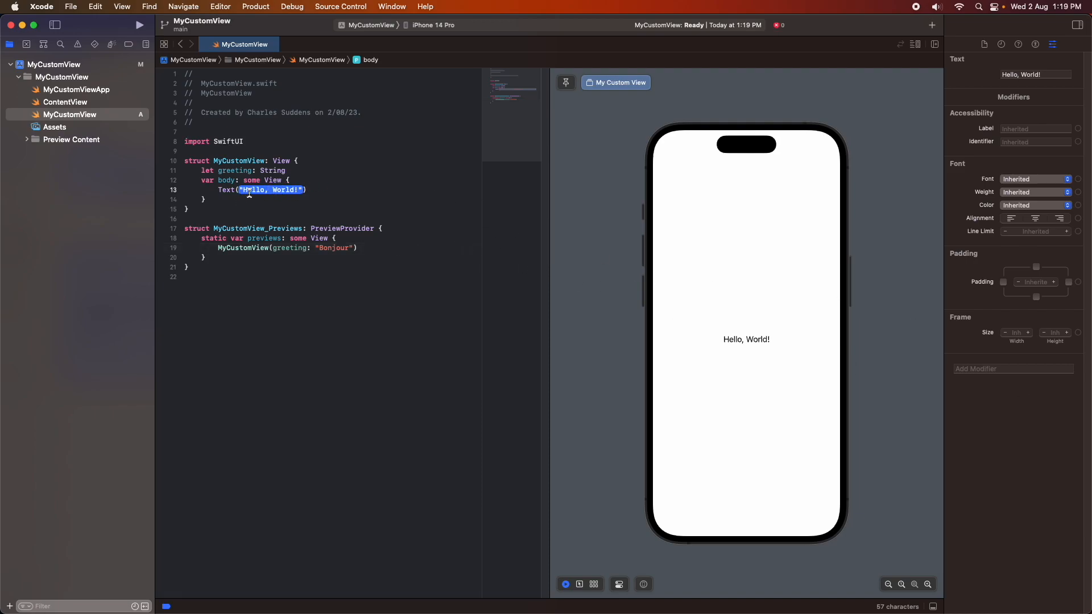
# - Make the Text read "\(greeting), world!" so the preview shows Bonjour, world!
pyautogui.press('delete')
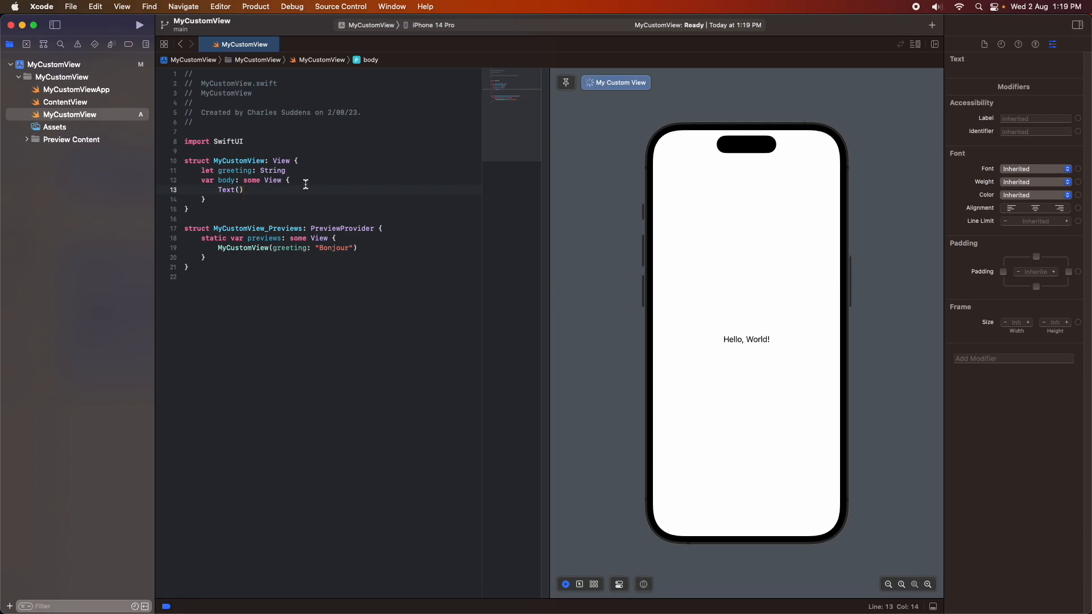
pyautogui.write('""')
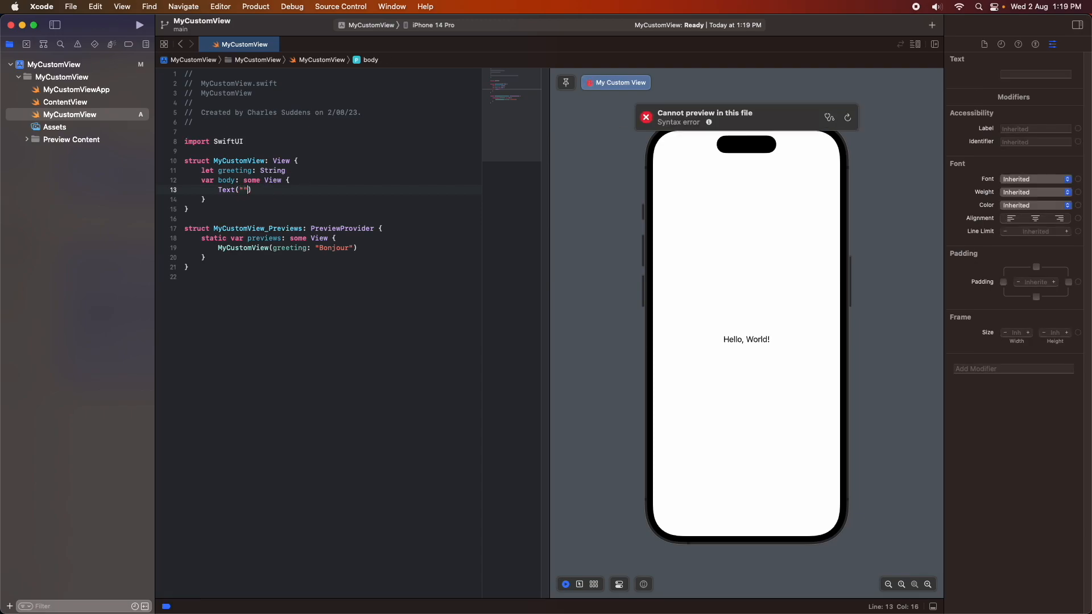
pyautogui.press('Backspace')
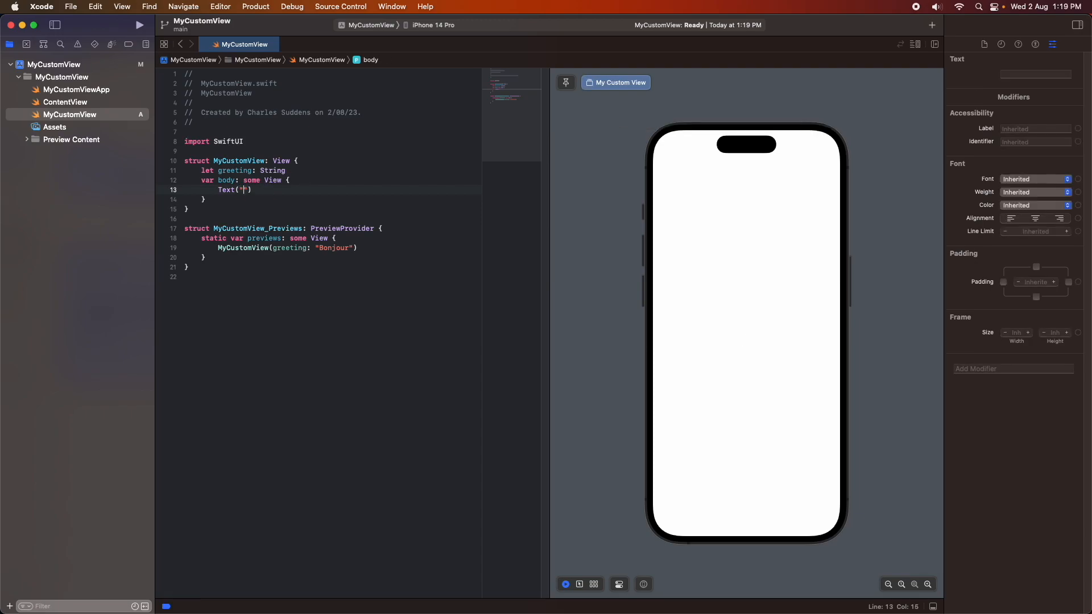
pyautogui.write('\\(')
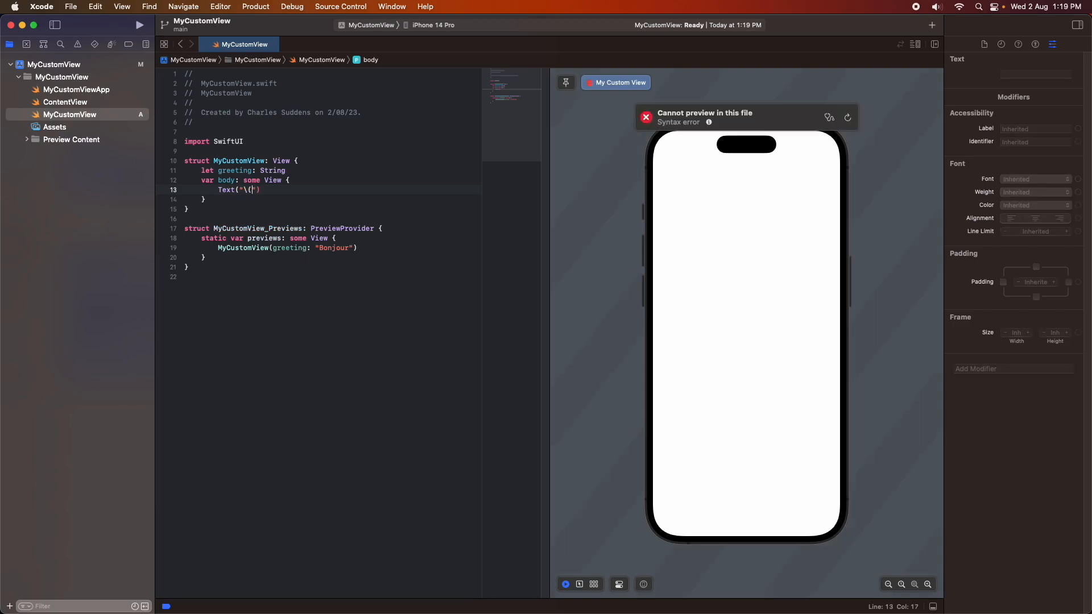
pyautogui.write(')')
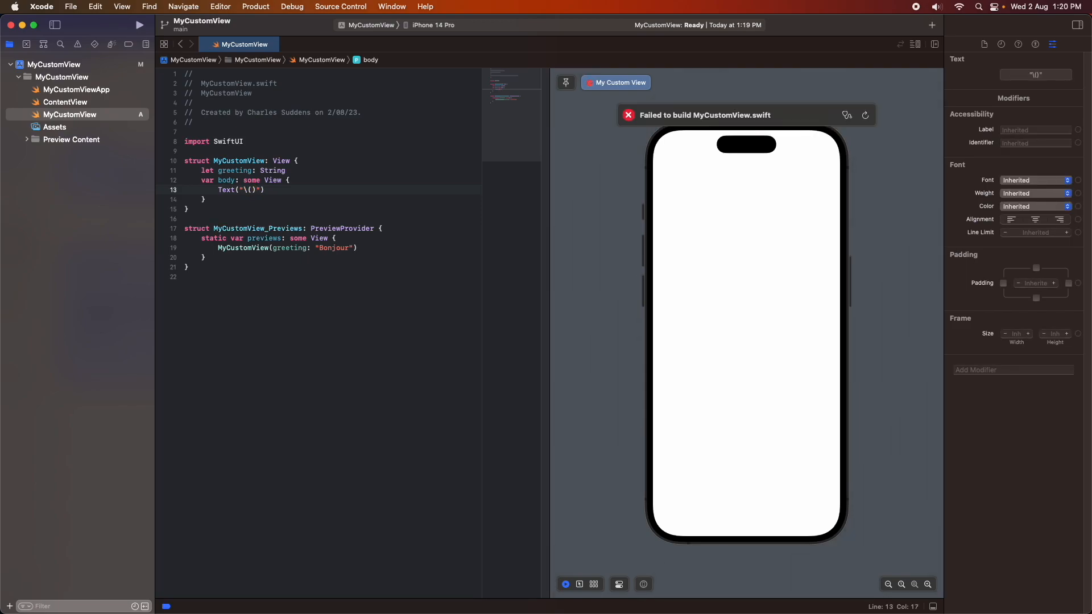
pyautogui.write('greeting')
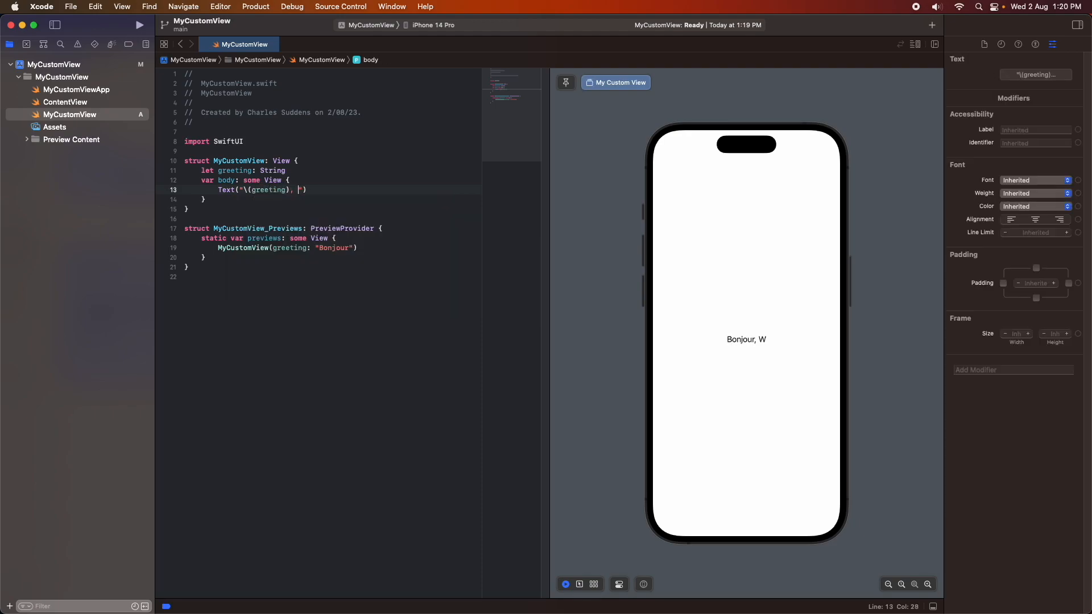
pyautogui.write('world!')
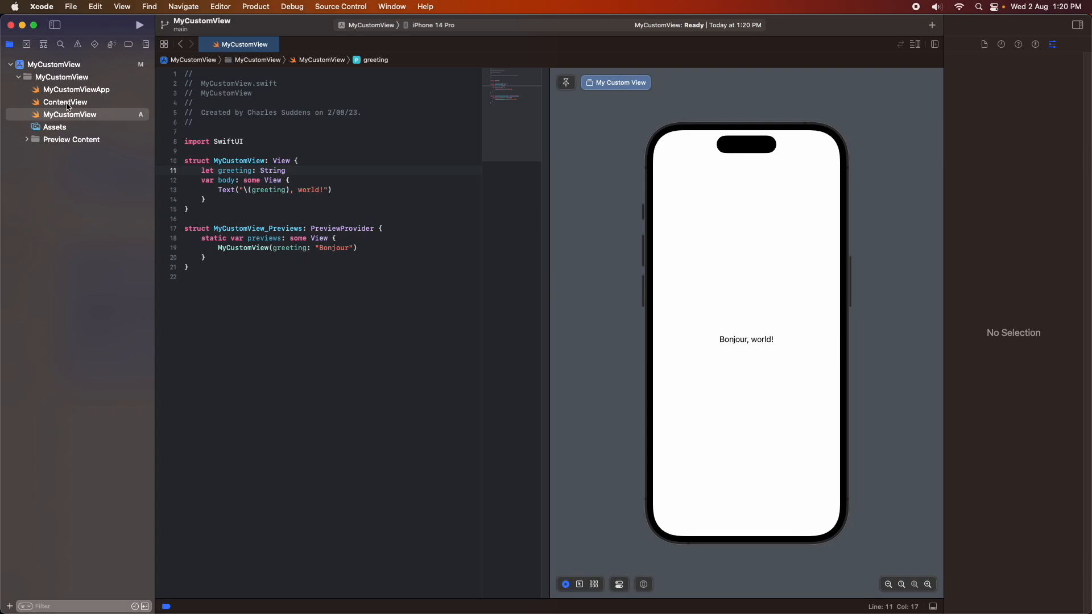
pyautogui.moveTo(316, 337)
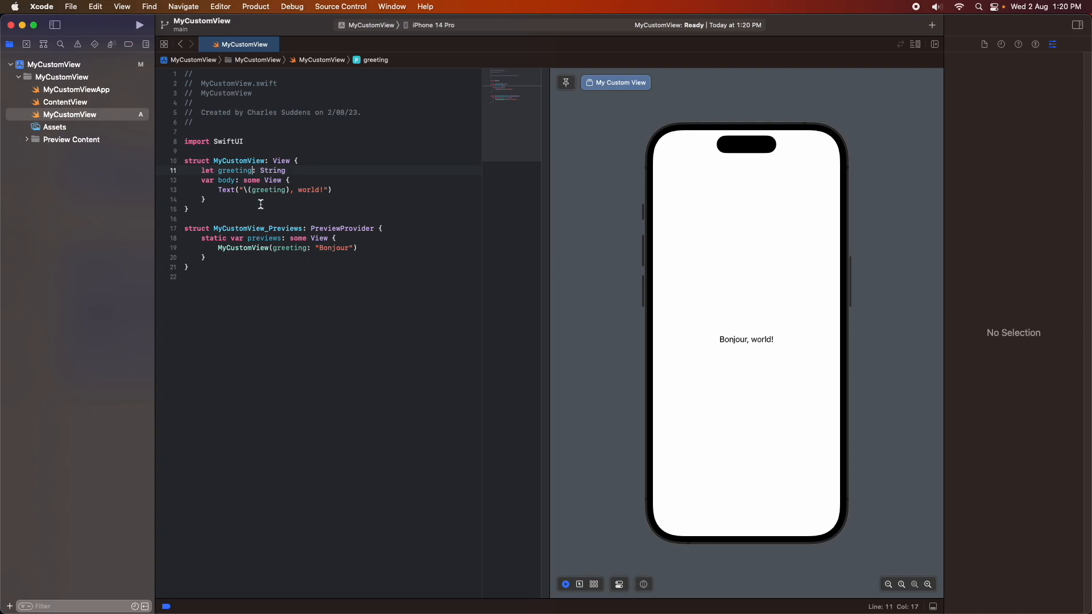
pyautogui.moveTo(290, 182)
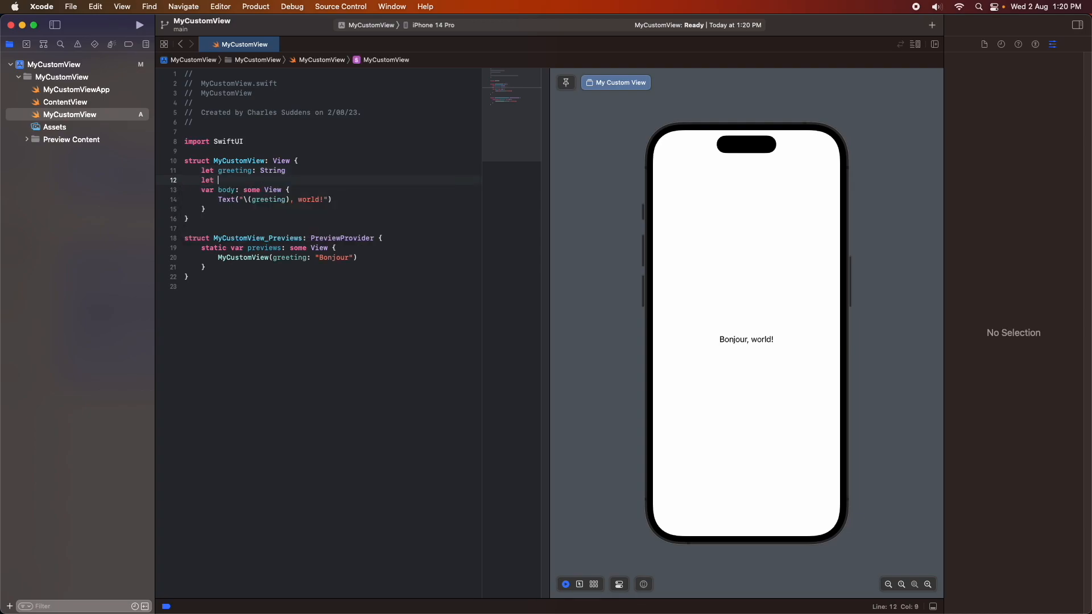
# - Declare `let greeted: String` and pass greeted: "world" in the preview provider
pyautogui.write('gree')
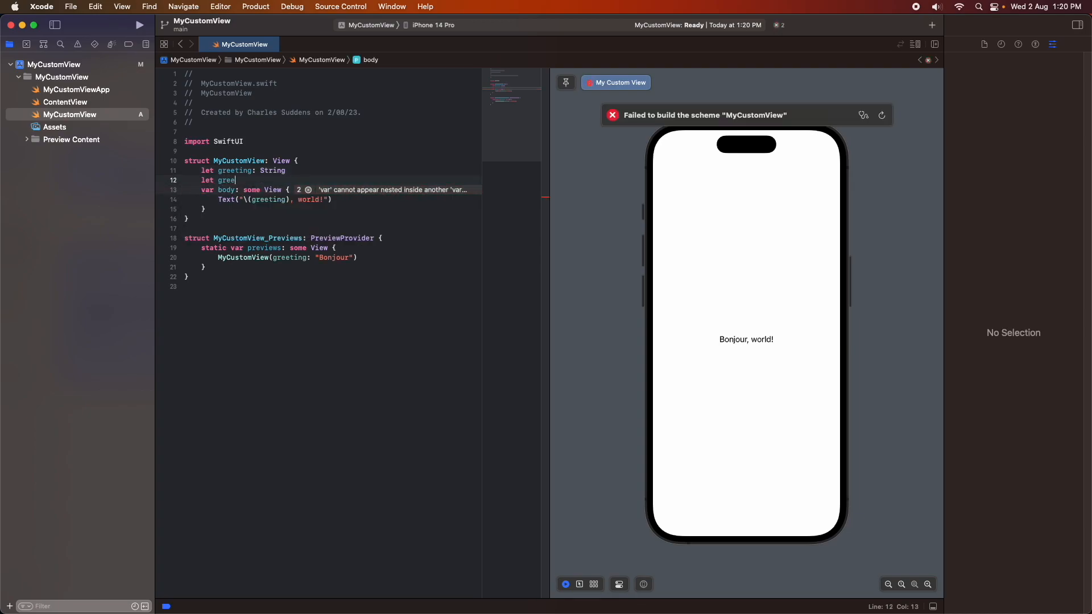
pyautogui.write('ted')
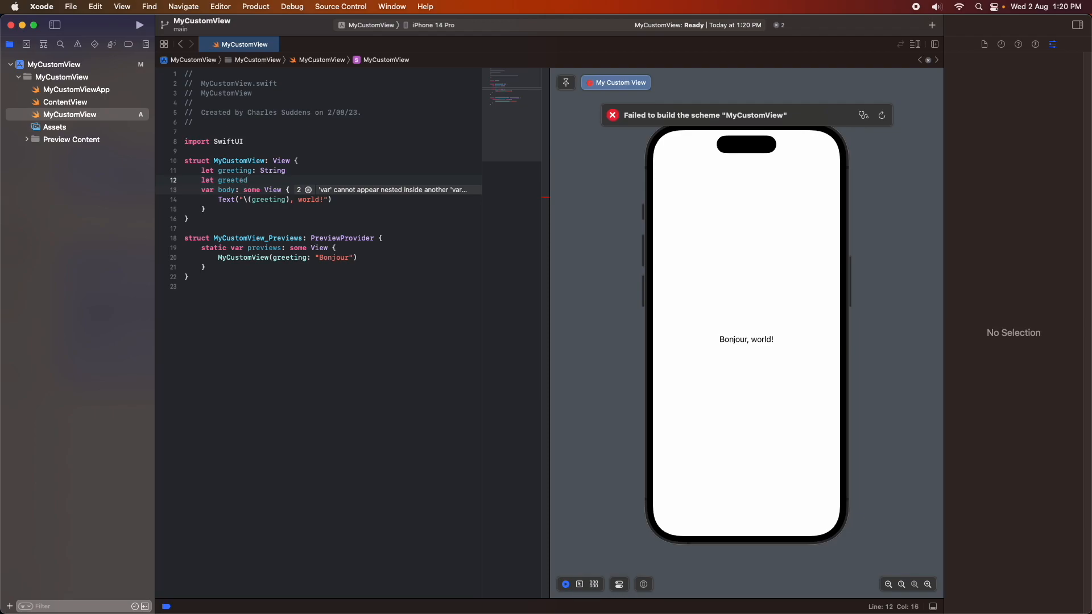
pyautogui.write(': String')
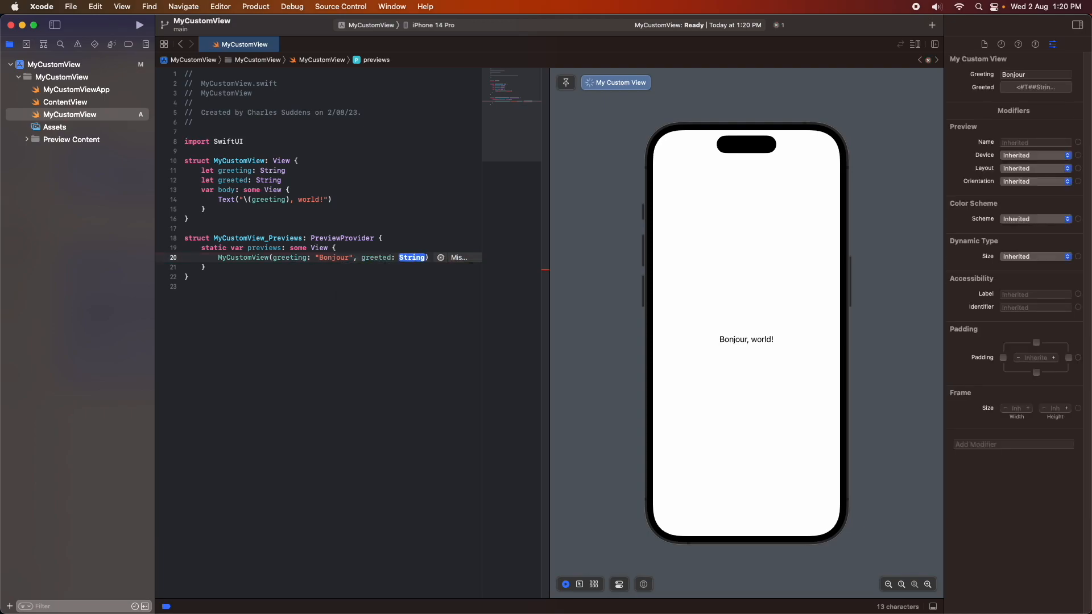
pyautogui.write('world"')
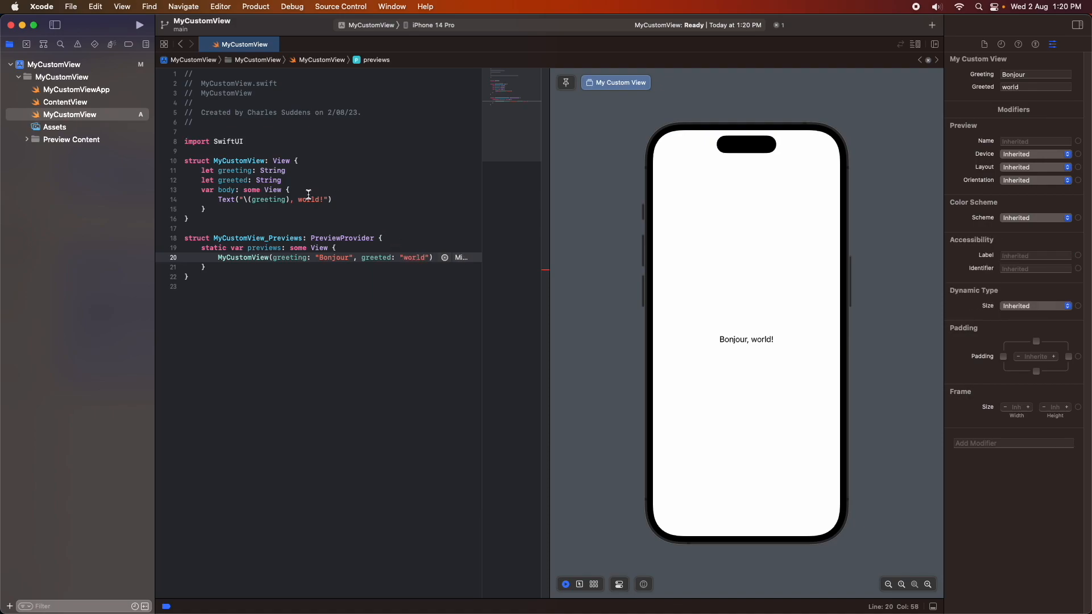
# - Replace the hardcoded word world in the Text with \(greeted)
pyautogui.doubleClick(307, 199)
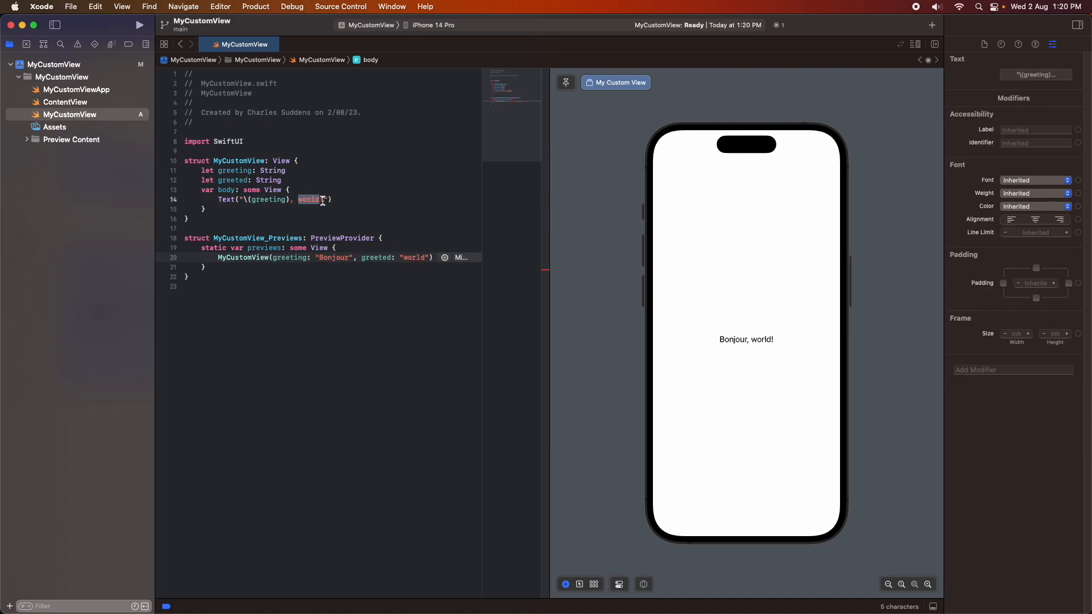
pyautogui.press('Delete')
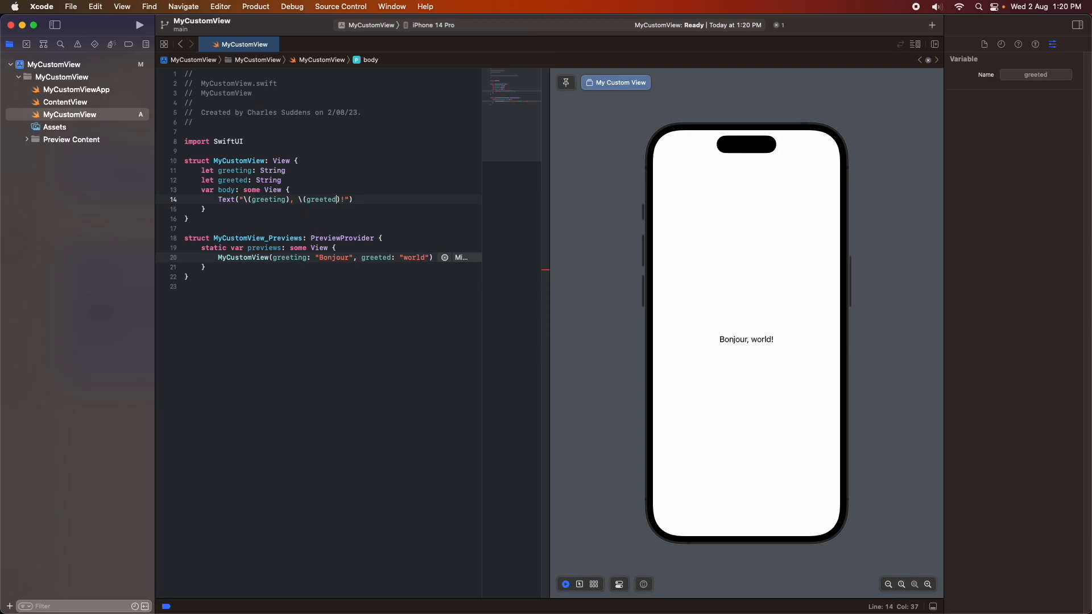
pyautogui.doubleClick(322, 199)
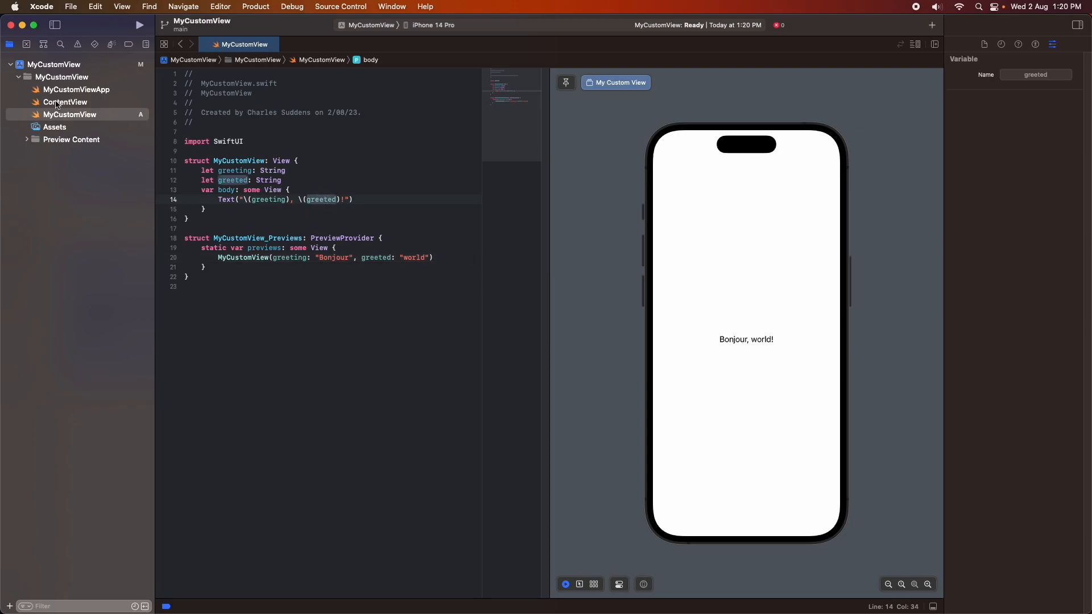
# - In ContentView, add MyCustomView with greeting "Hello" and greeted "YouTube"
pyautogui.click(64, 102)
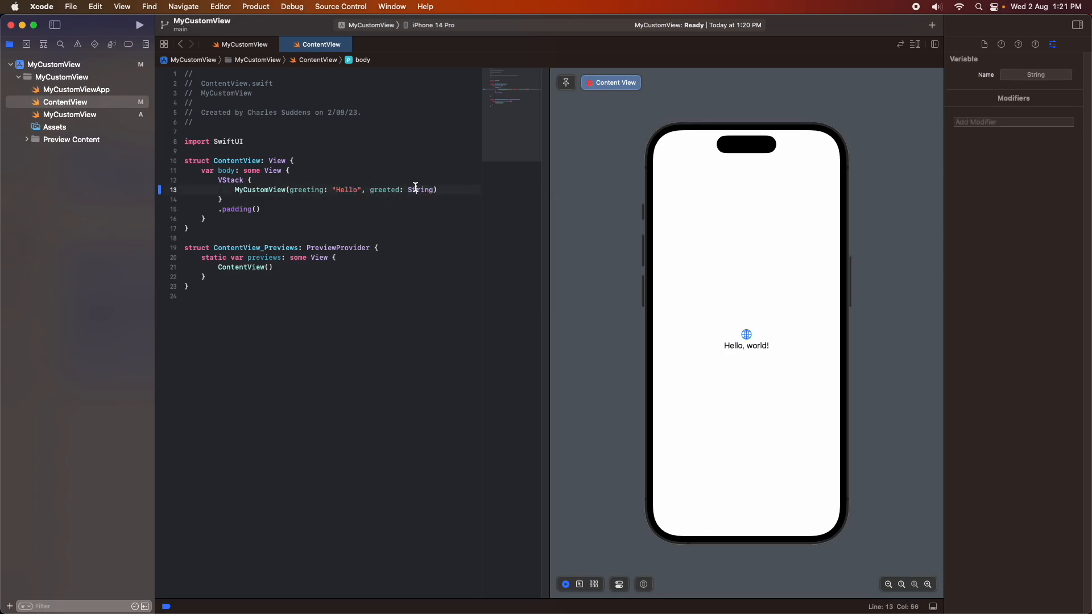
pyautogui.doubleClick(421, 189)
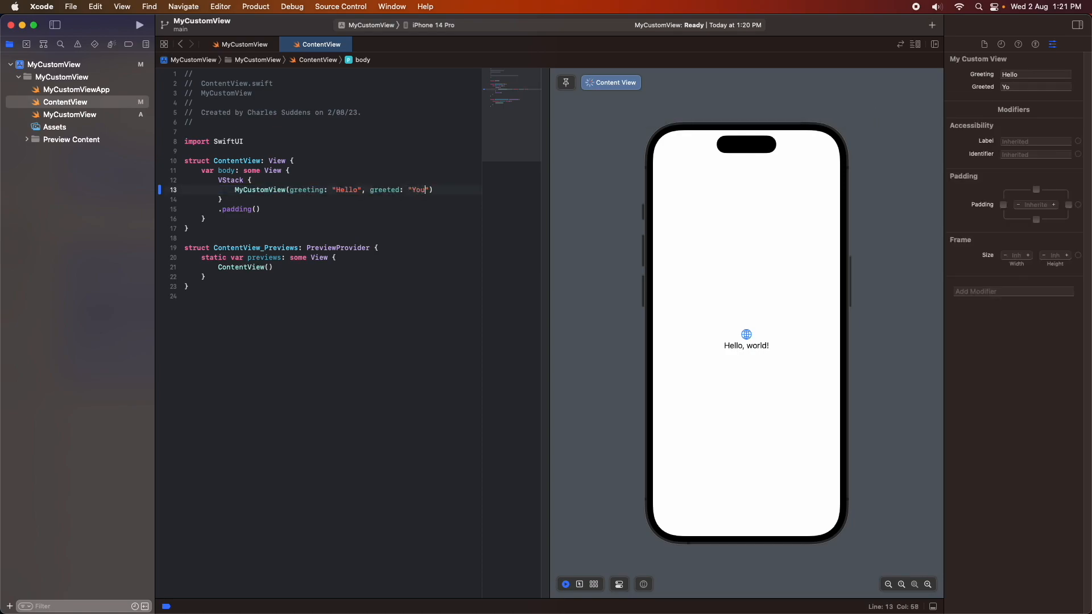
pyautogui.write('Tube')
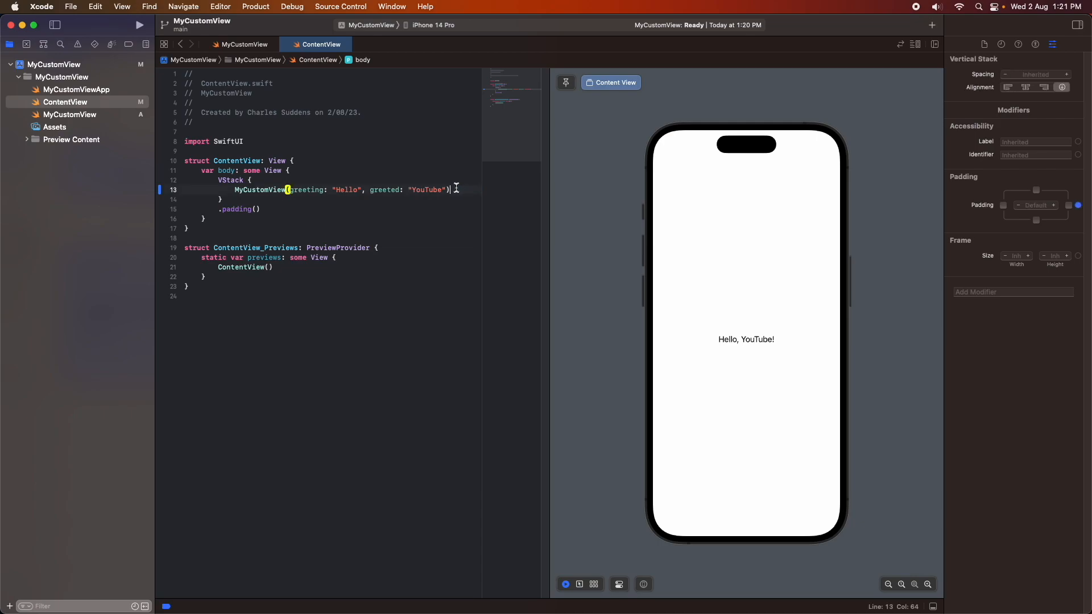
pyautogui.click(262, 190)
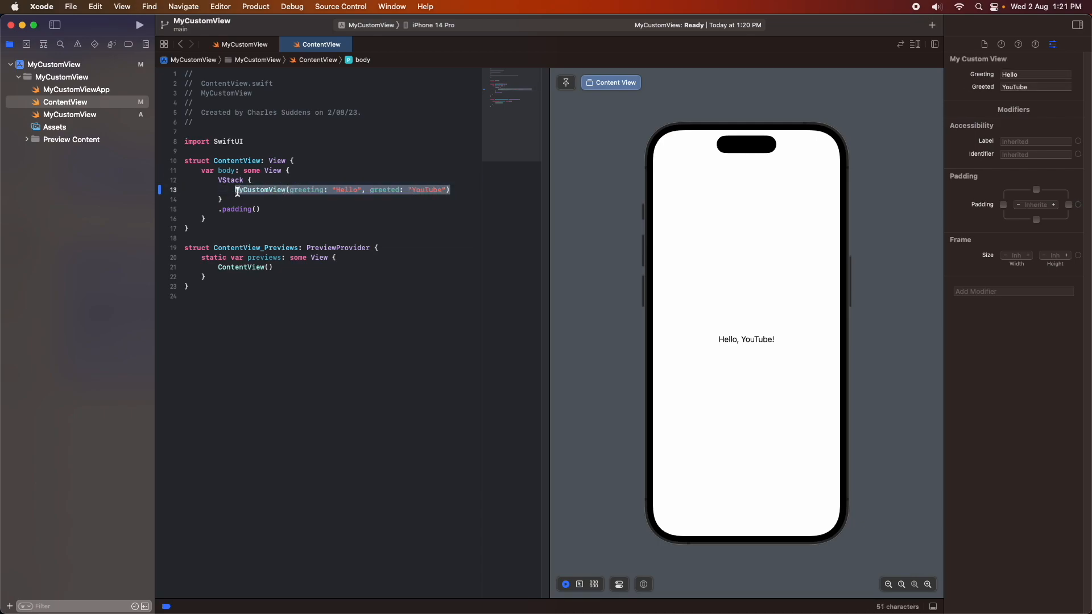
# - Make the second MyCustomView read Bonjour, Chelsea!
pyautogui.click(457, 189)
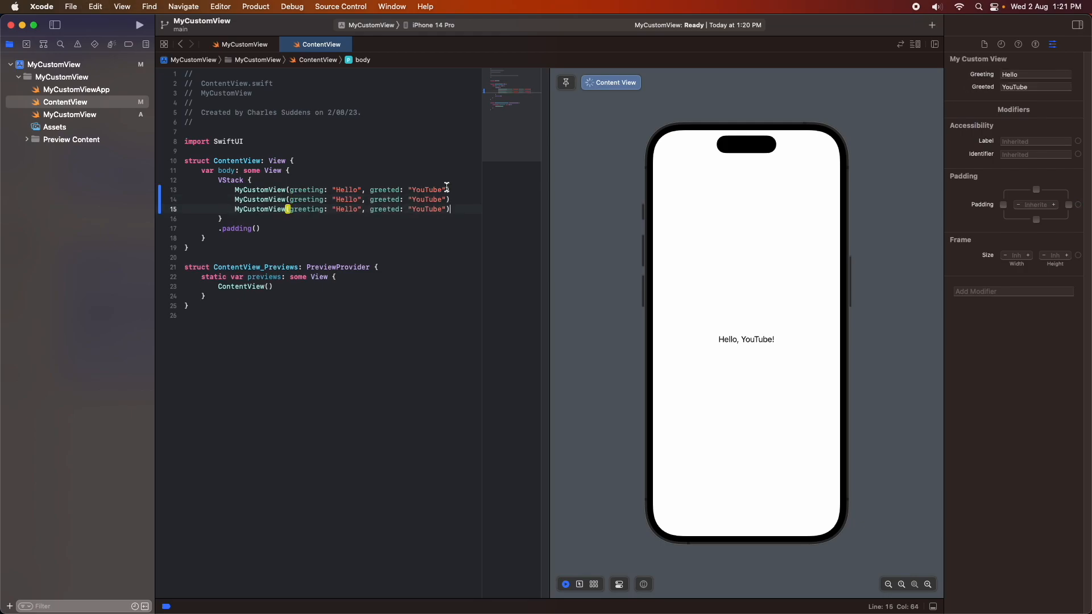
pyautogui.write('Bonjour')
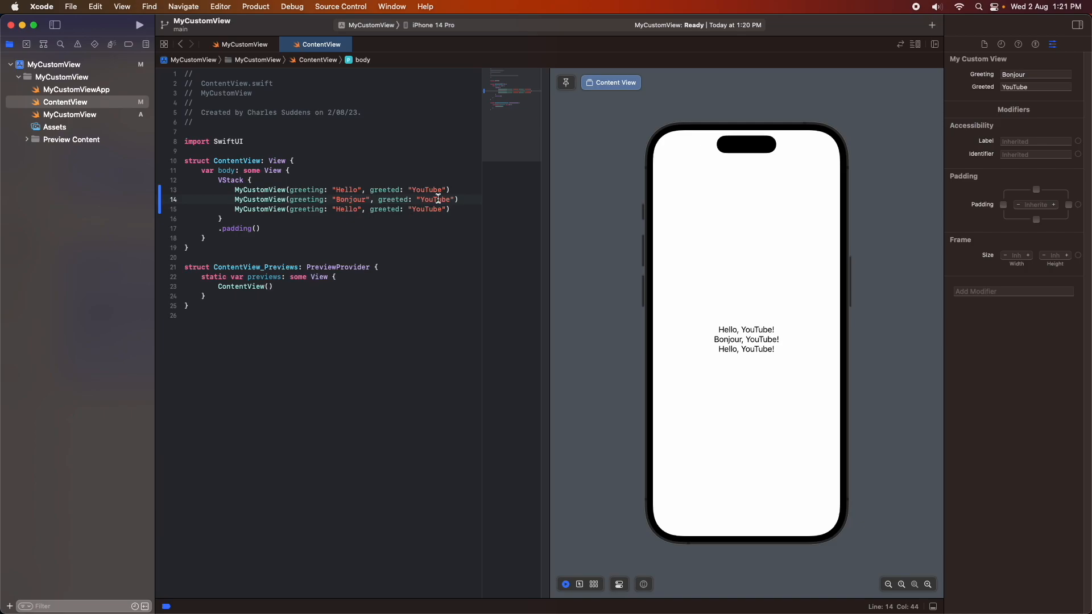
pyautogui.doubleClick(435, 199)
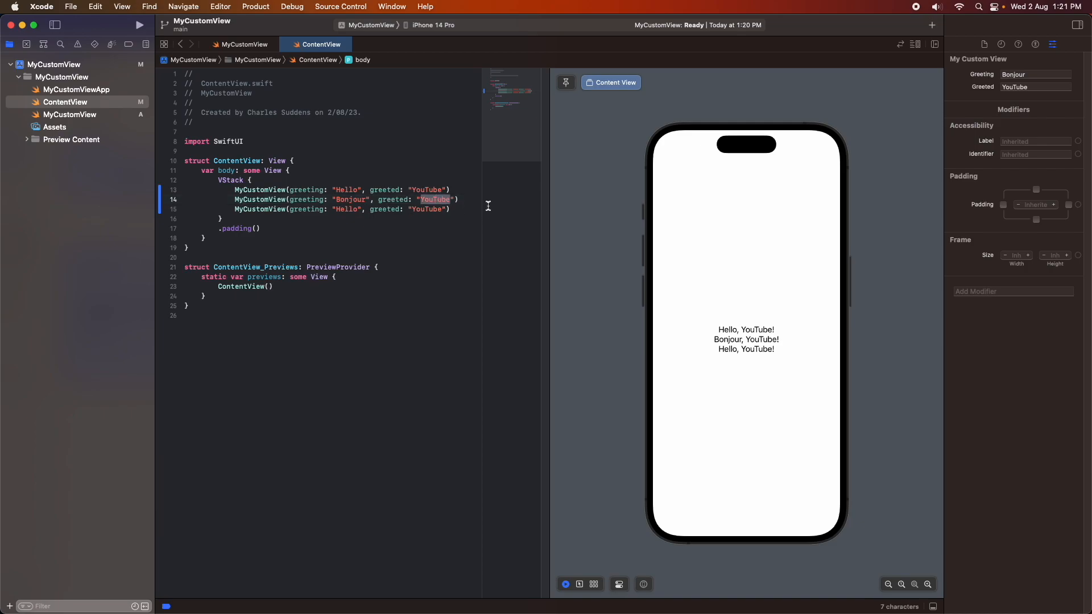
pyautogui.write('Chelsea')
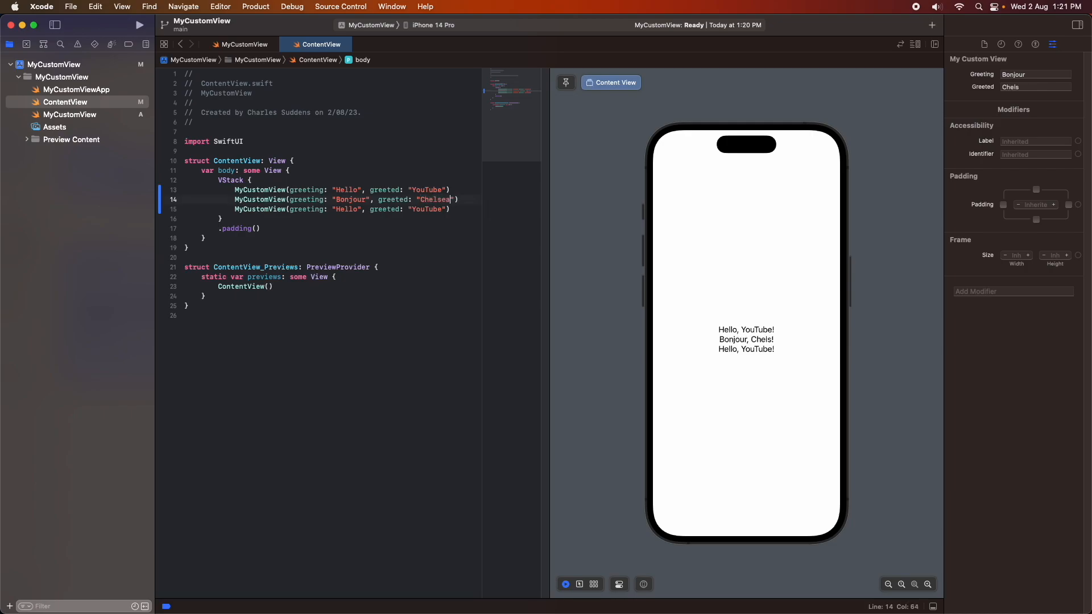
pyautogui.write('a')
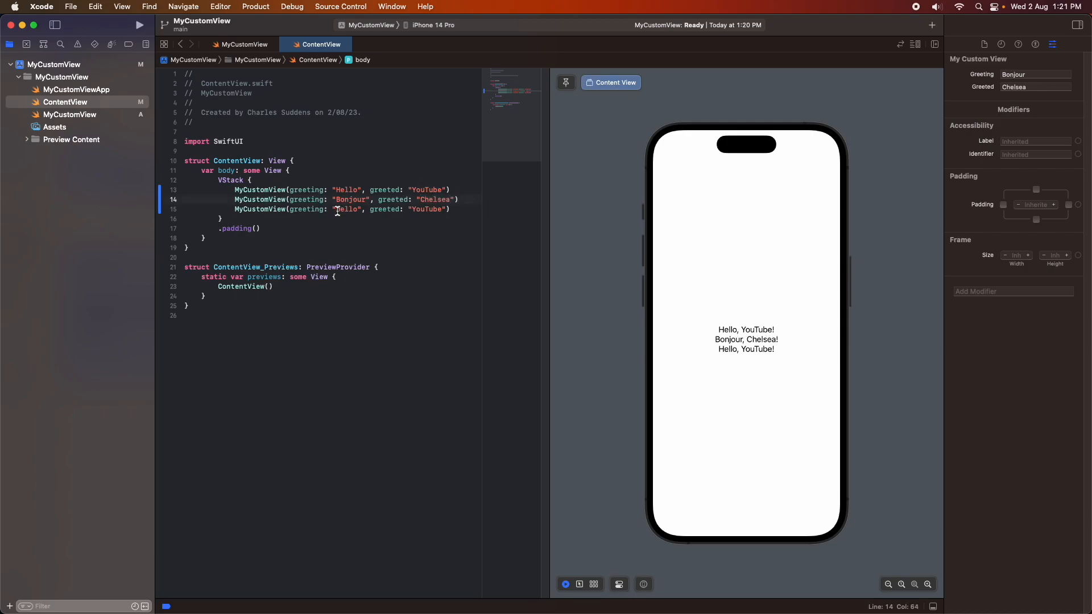
# - Make the third MyCustomView read Kiaora, friends!
pyautogui.doubleClick(346, 209)
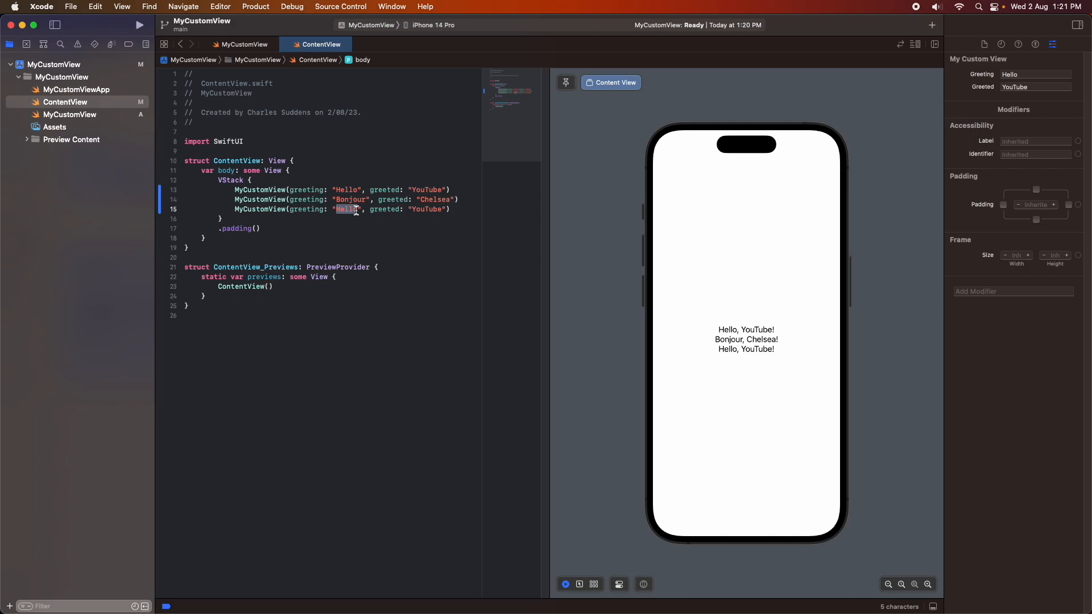
pyautogui.write('Kiaora')
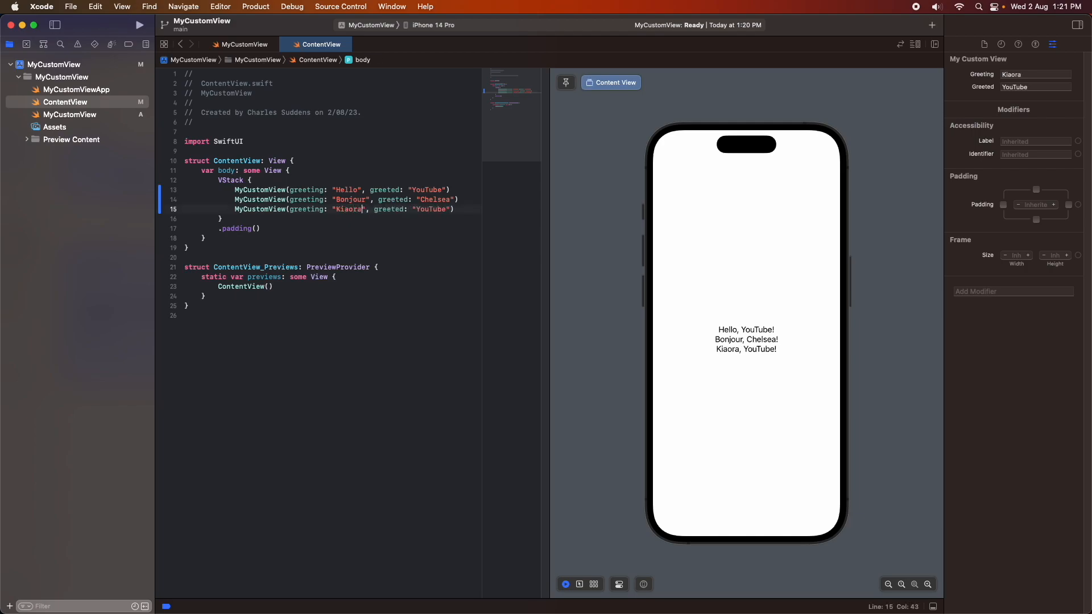
pyautogui.write('f')
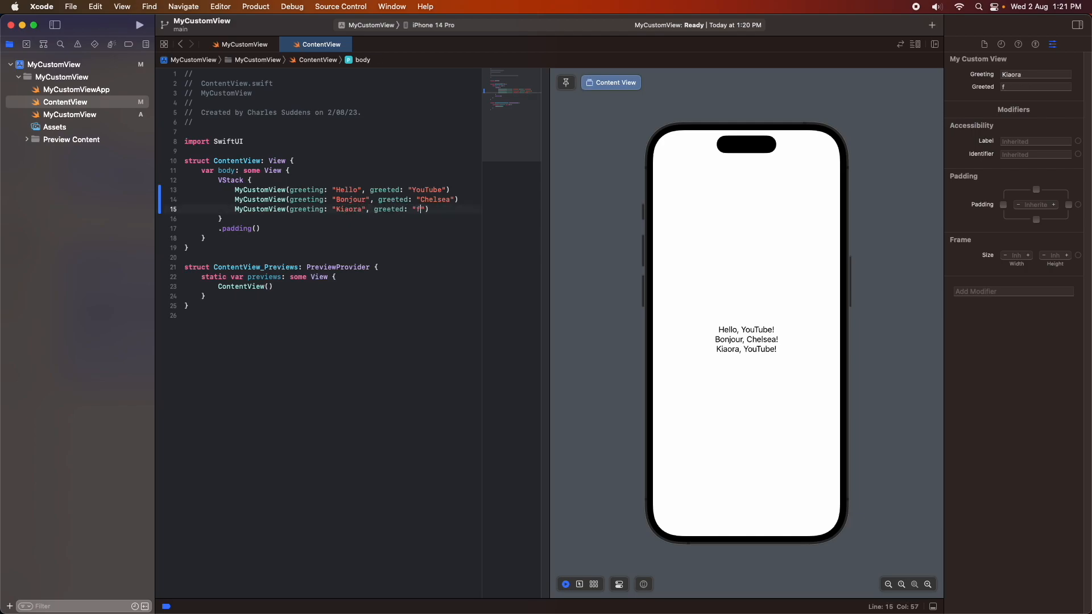
pyautogui.write('riends')
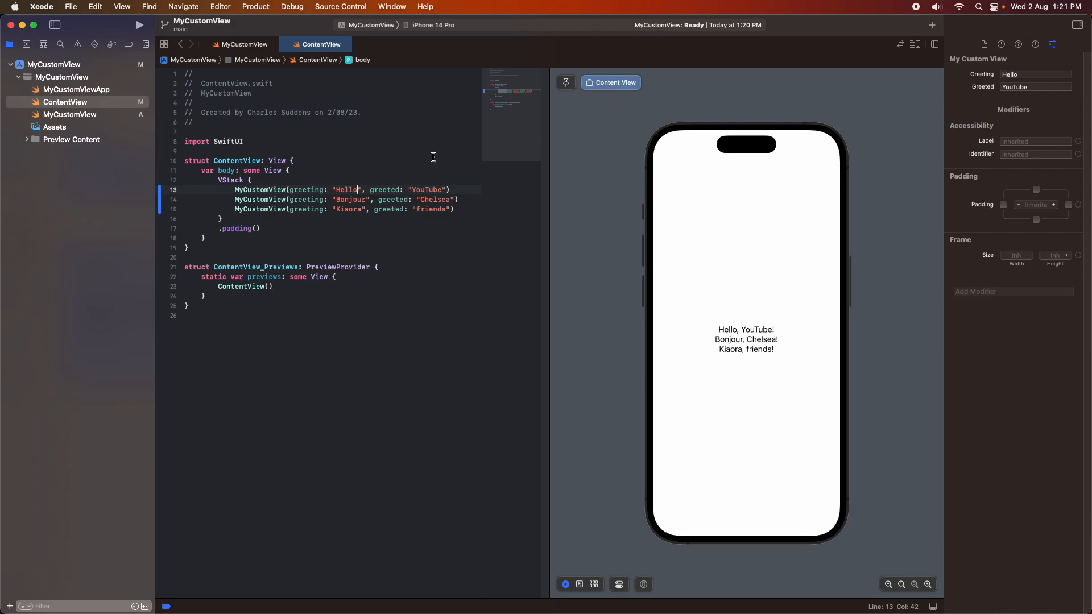
pyautogui.moveTo(357, 162)
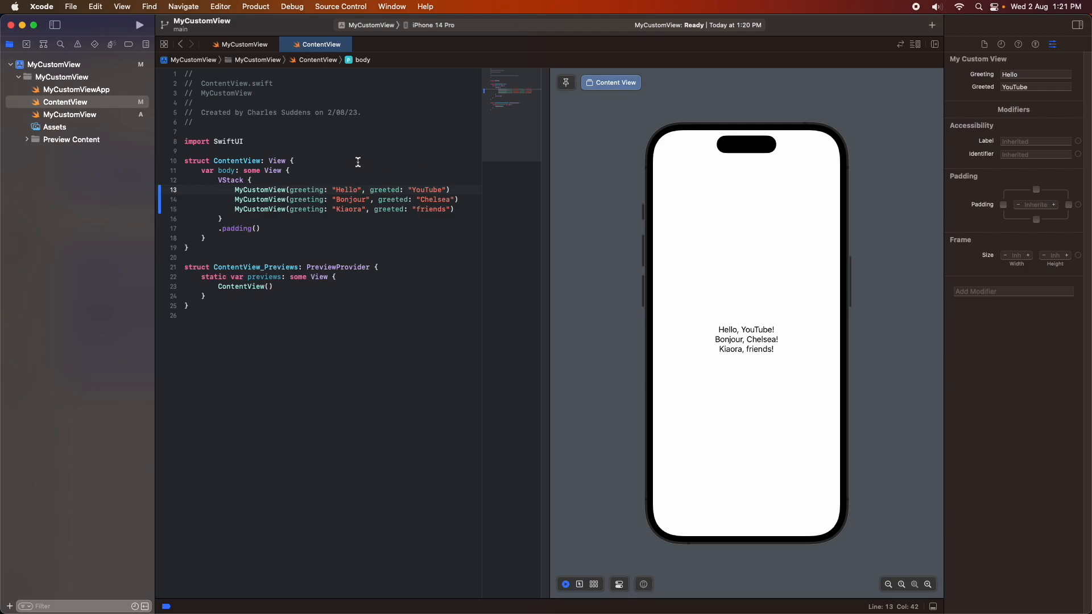
pyautogui.moveTo(355, 164)
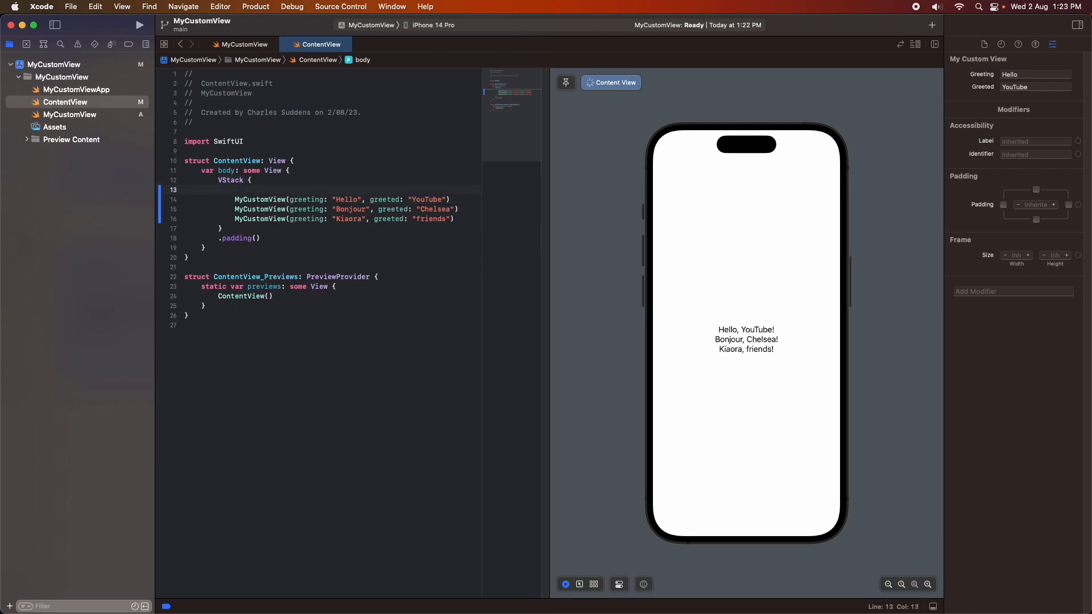
pyautogui.write('Text')
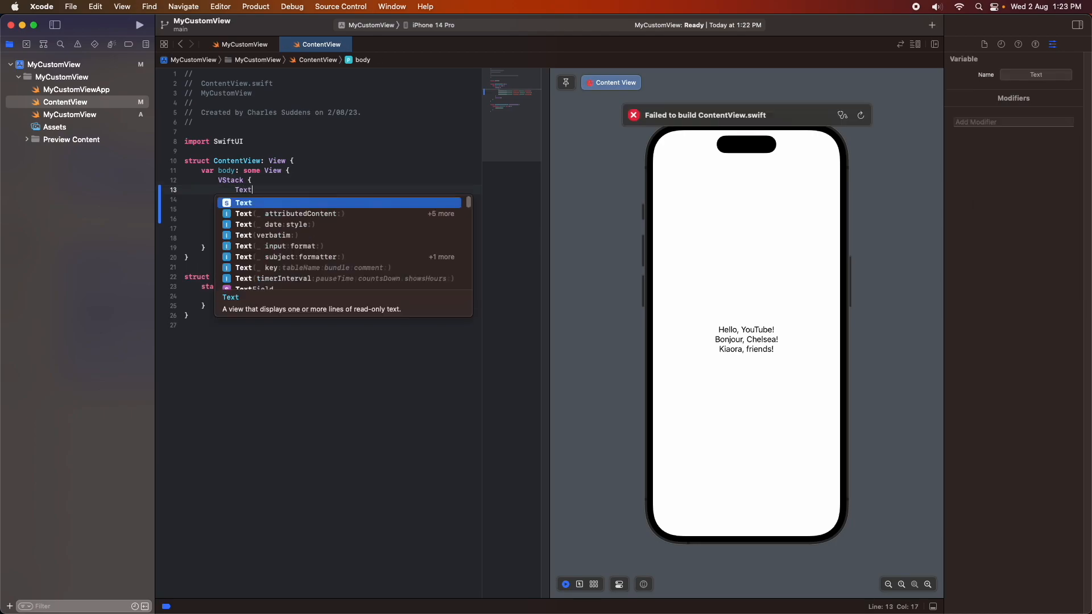
pyautogui.write('Field("Name')
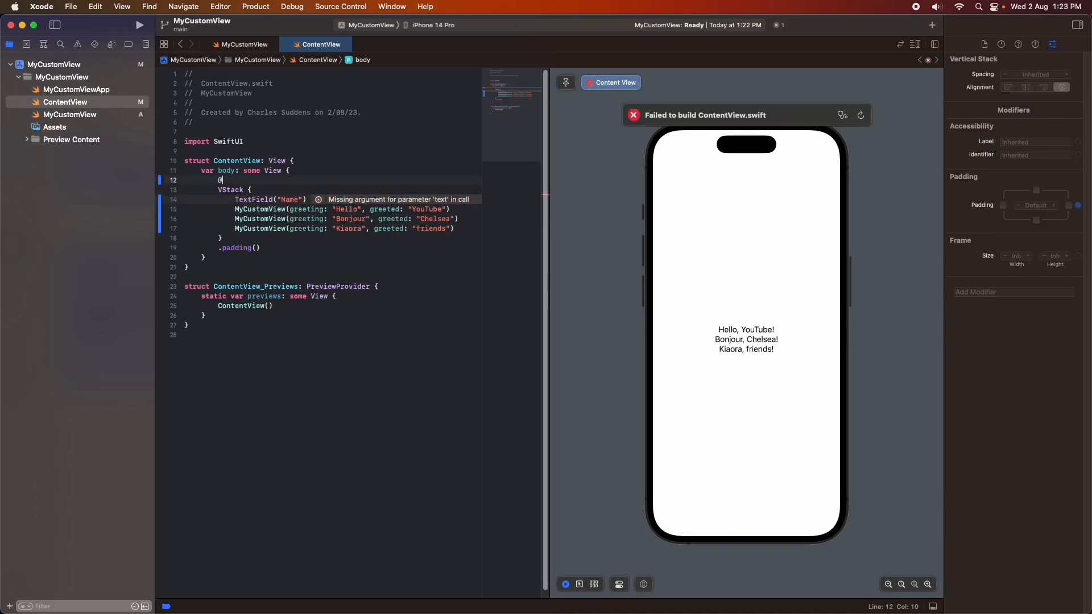
pyautogui.write('@State')
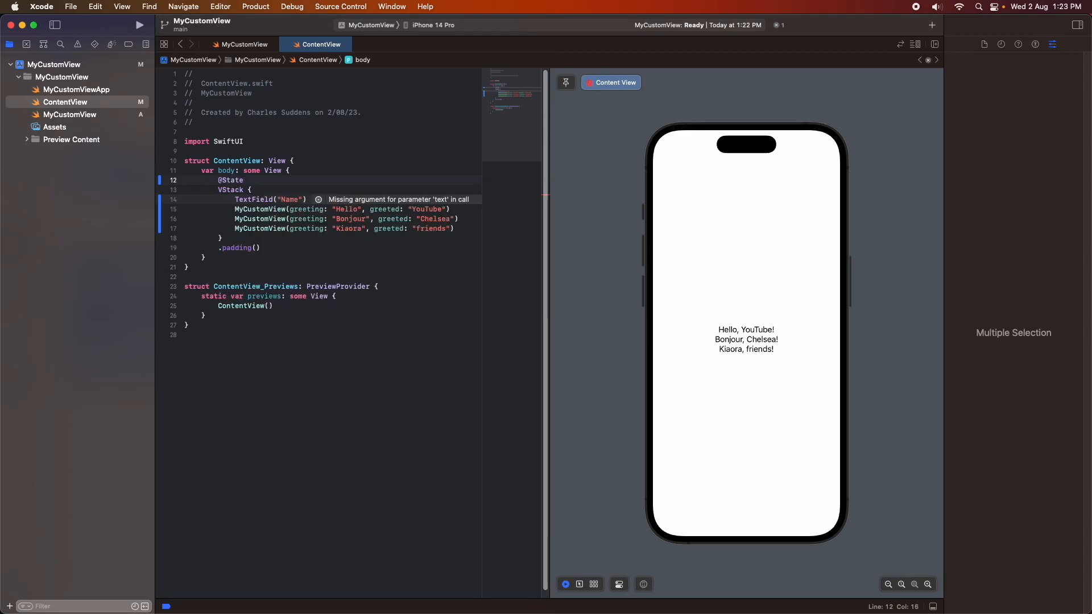
pyautogui.write('private')
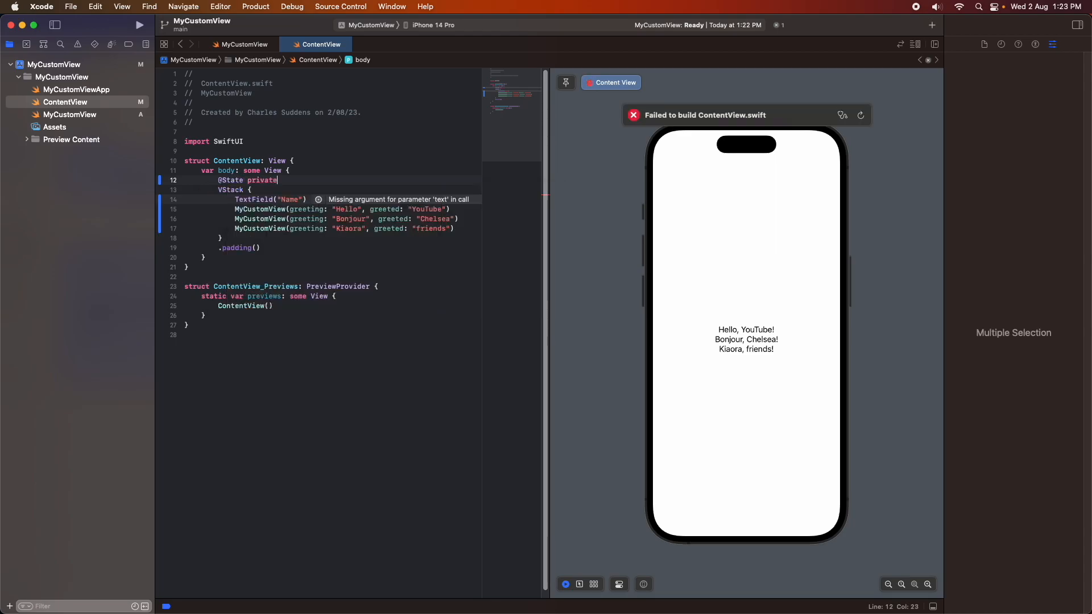
pyautogui.write('var')
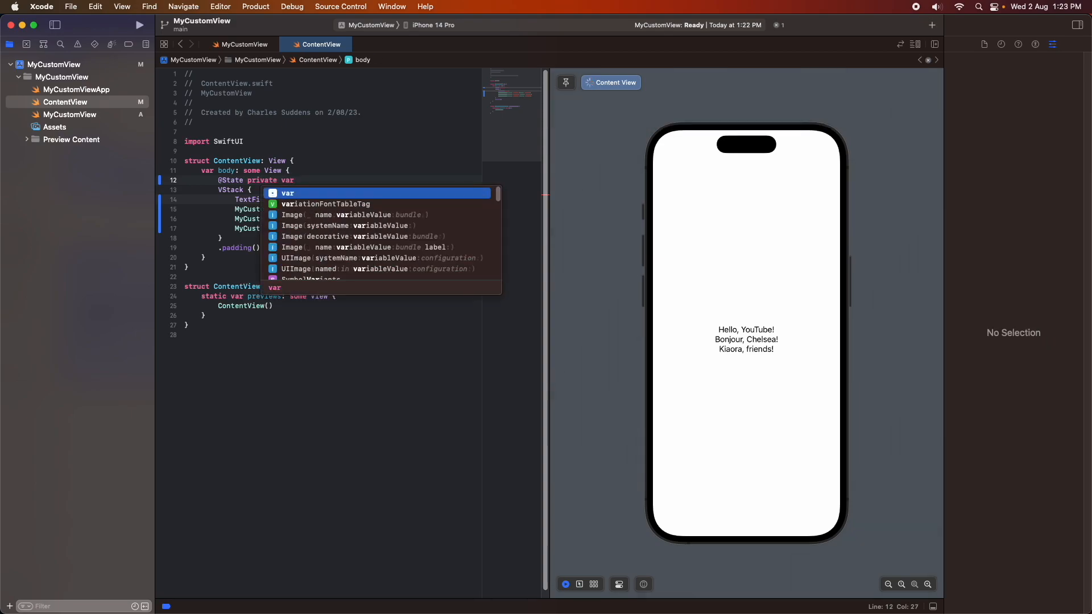
pyautogui.write('name:')
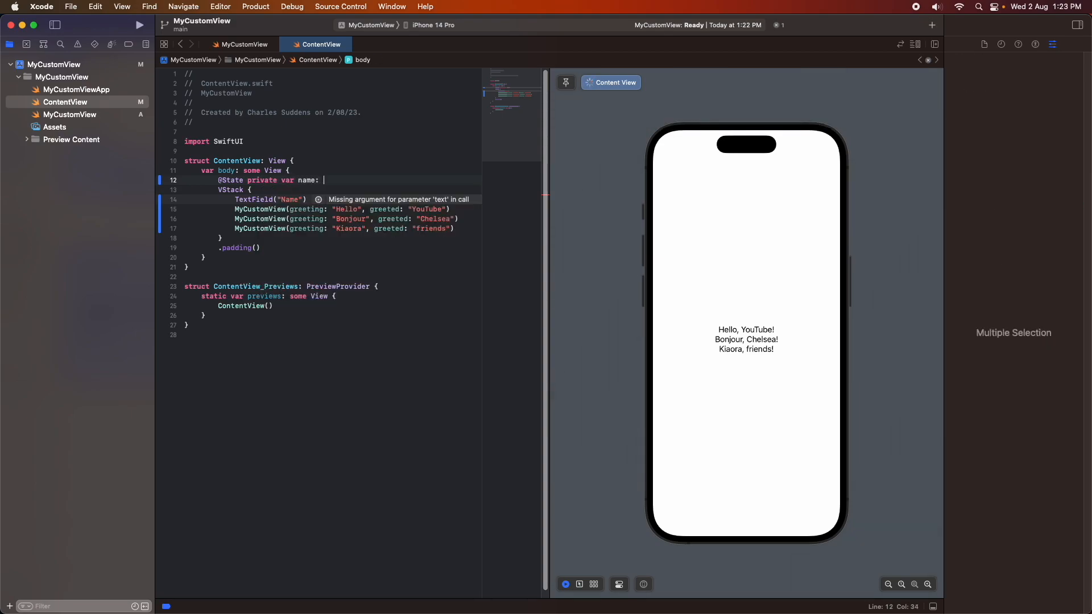
pyautogui.write('String')
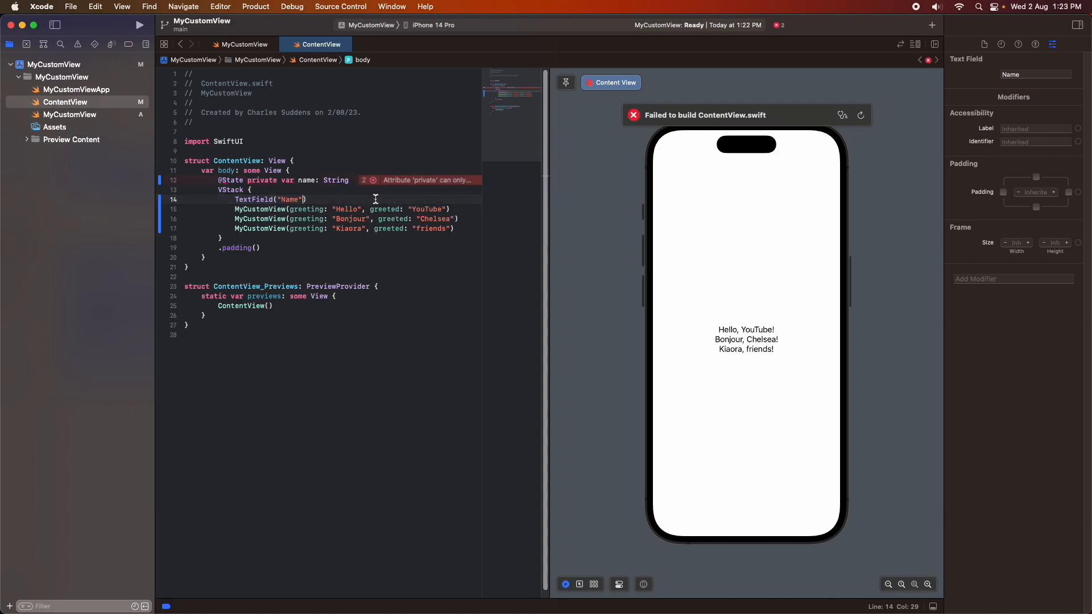
pyautogui.write(', text: $name')
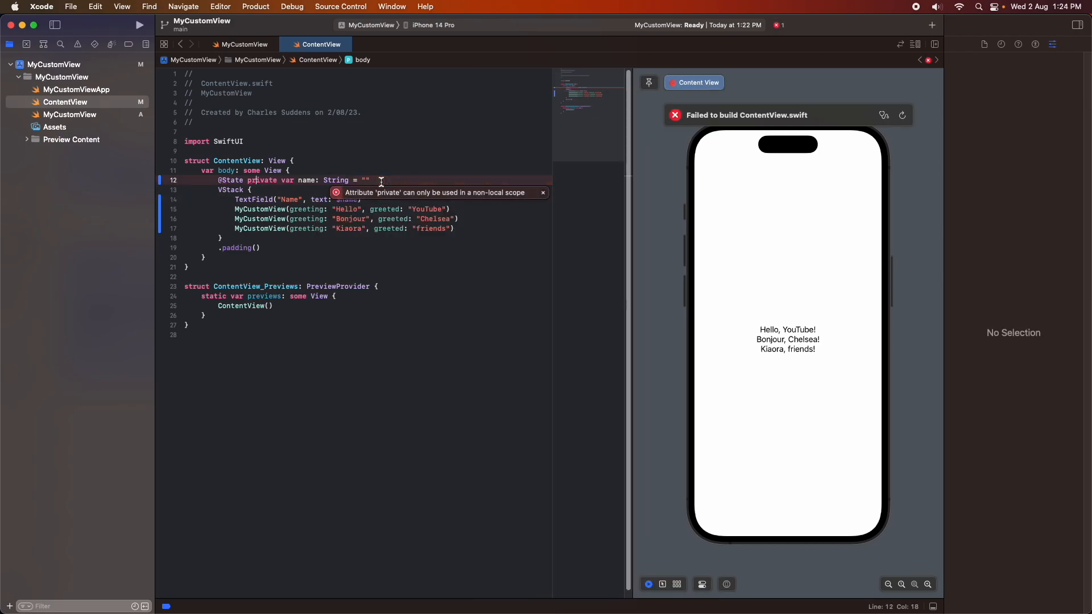
pyautogui.moveTo(257, 188)
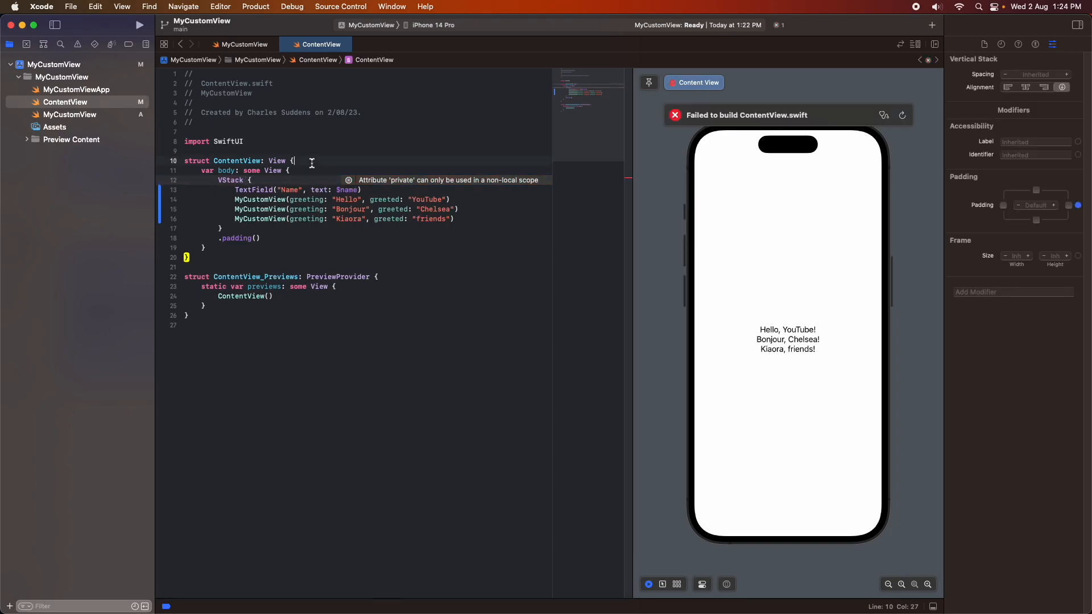
pyautogui.write('@State private var name: String = ""')
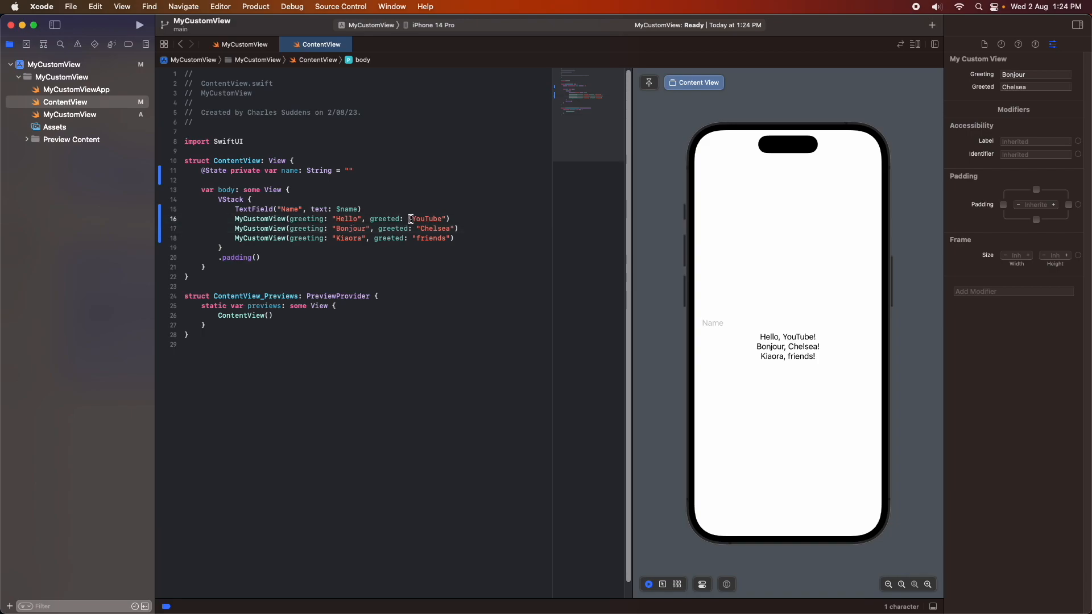
pyautogui.doubleClick(427, 220)
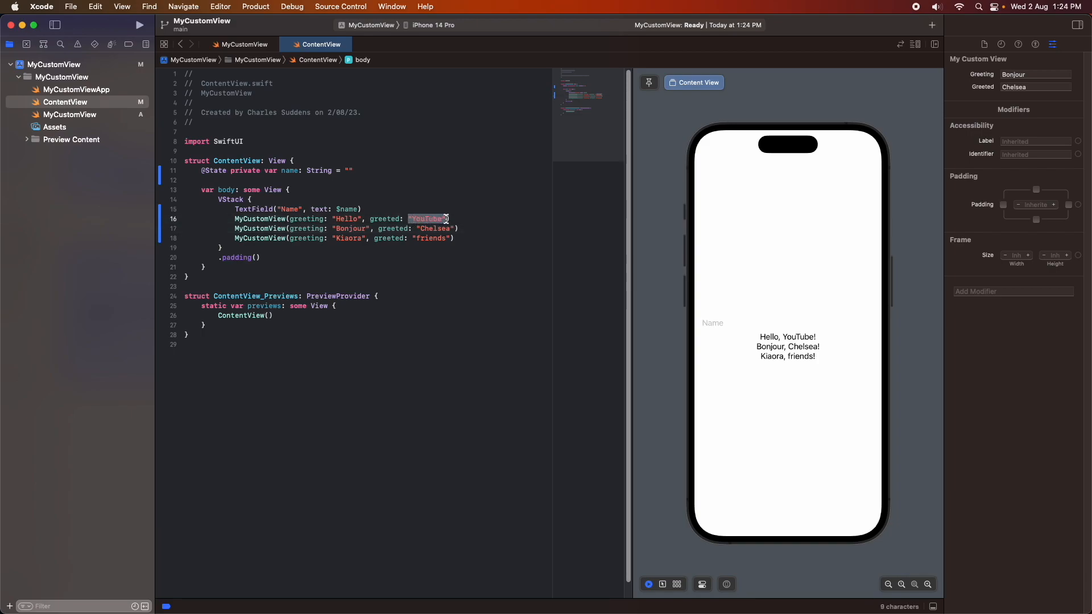
pyautogui.write('name')
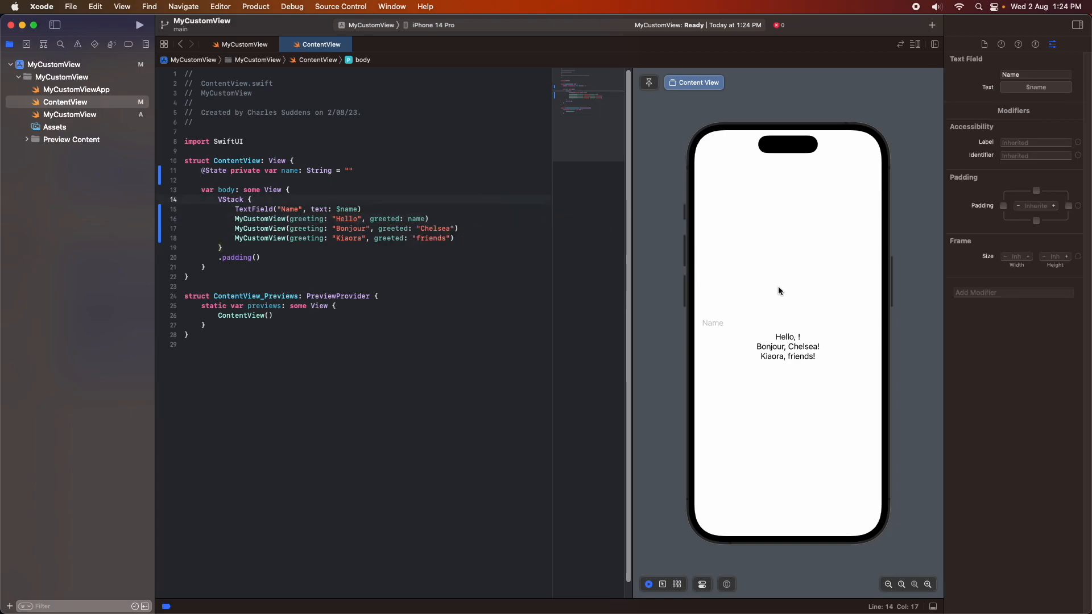
pyautogui.write('Bob')
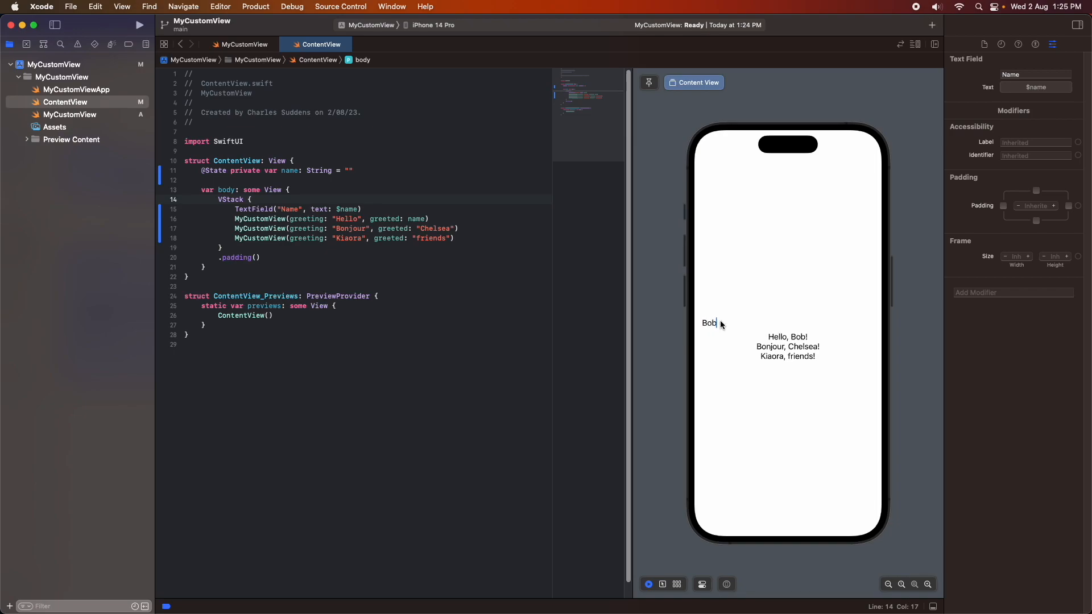